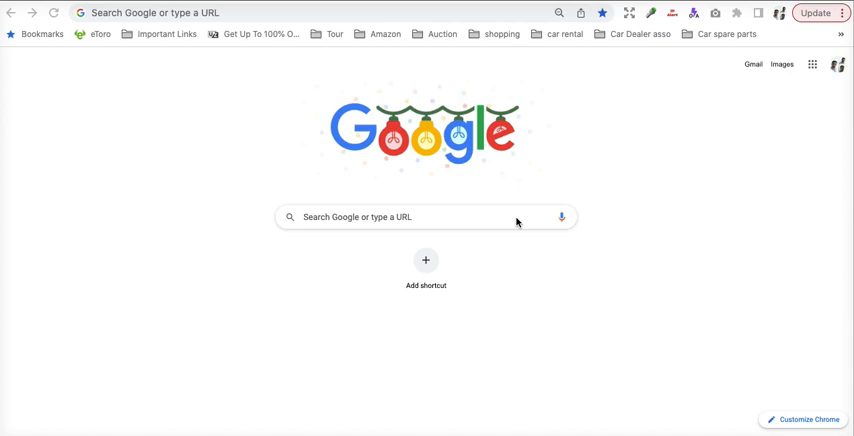
pyautogui.moveTo(512, 220)
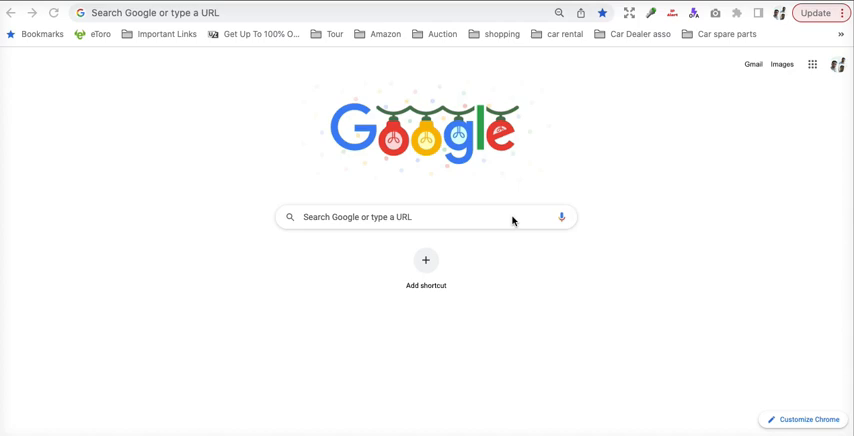
pyautogui.moveTo(88, 92)
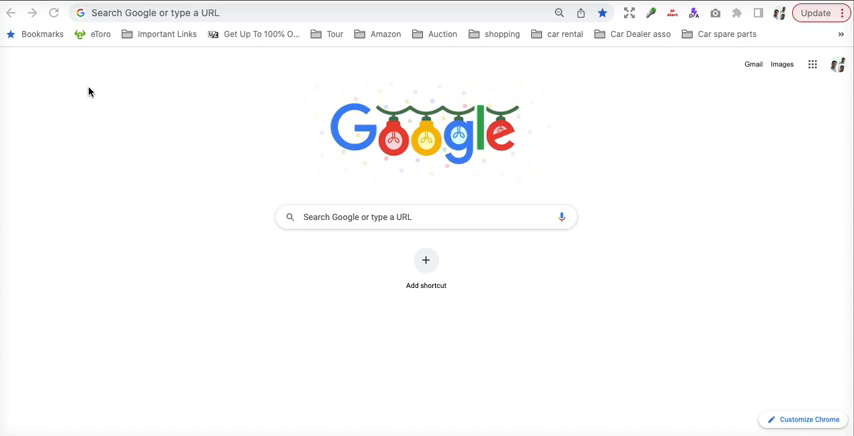
pyautogui.moveTo(114, 118)
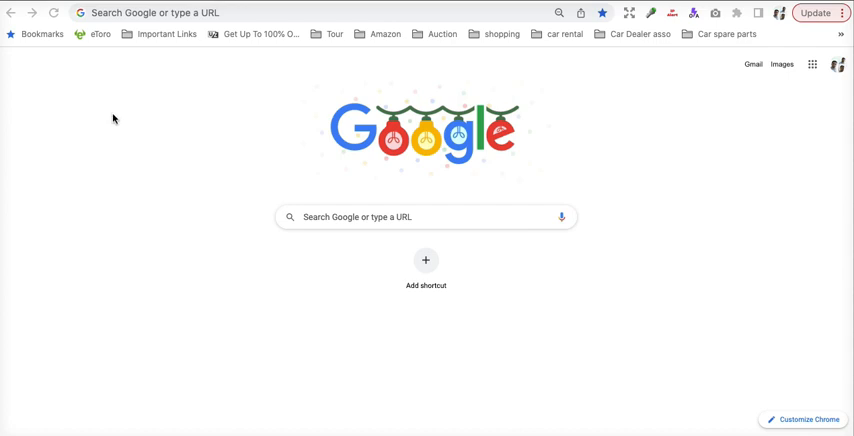
pyautogui.moveTo(112, 130)
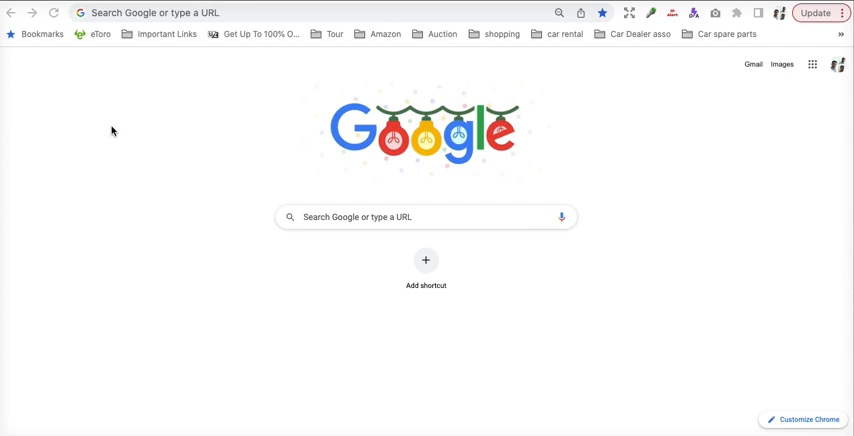
pyautogui.moveTo(156, 74)
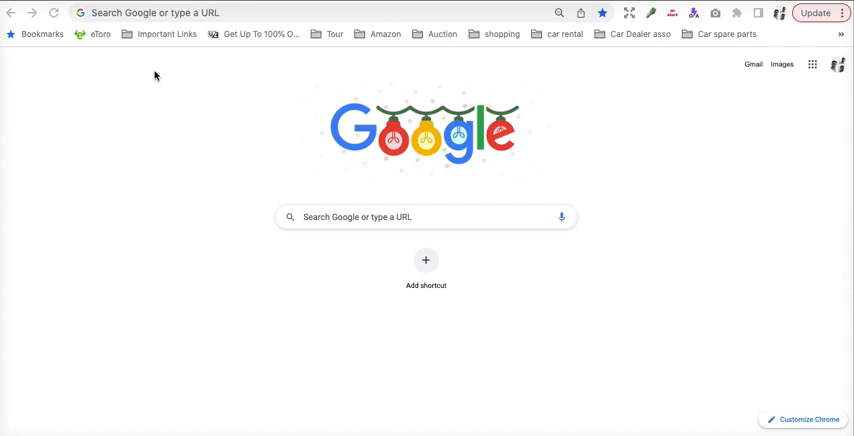
# Go to vpsdime.com and reach the Client Area sign-in page.
pyautogui.click(150, 12)
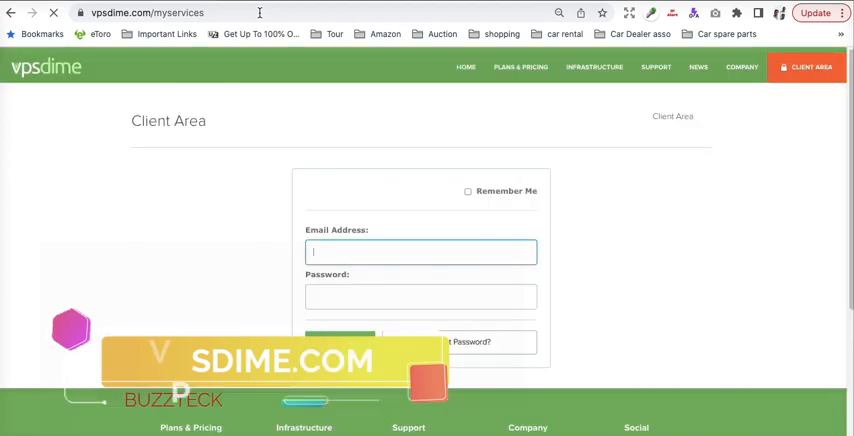
# Show the Windows VPS pricing table and choose Order Now on the 2 CPU, 6GB plan.
pyautogui.click(520, 66)
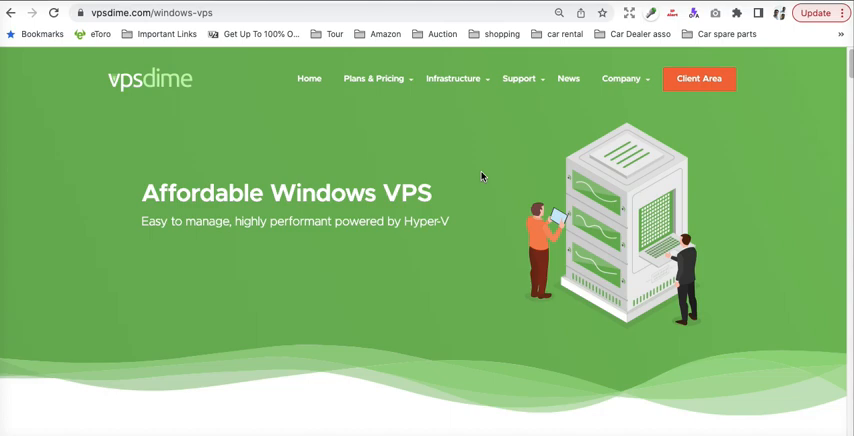
pyautogui.scroll(-3)
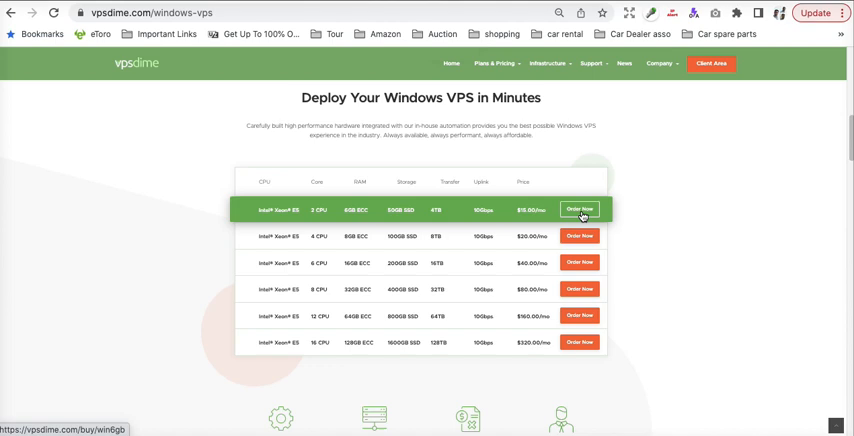
pyautogui.click(580, 208)
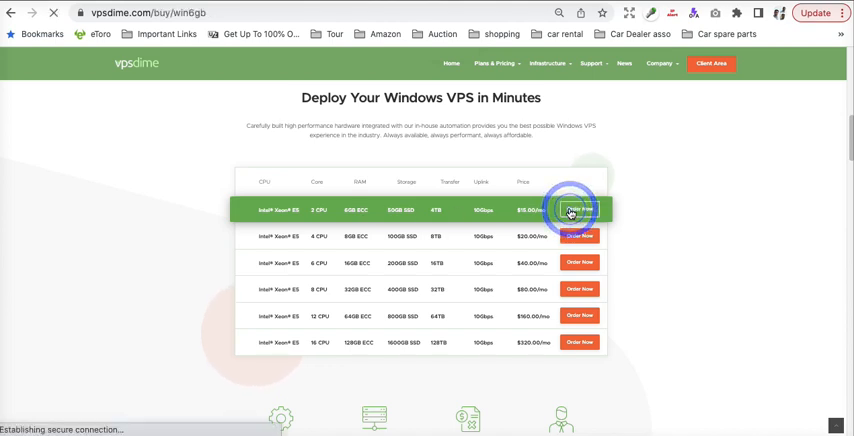
# Pick location and OS on the WIN6GB form and attempt Checkout, getting an error notice.
pyautogui.click(580, 212)
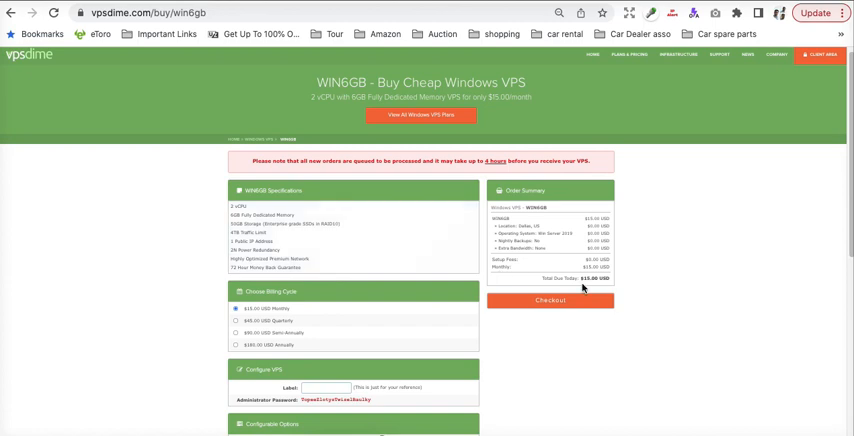
pyautogui.scroll(-3)
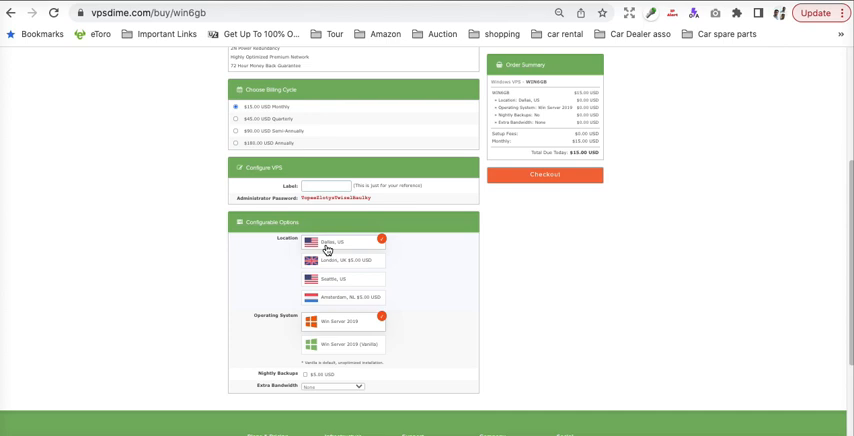
pyautogui.moveTo(386, 248)
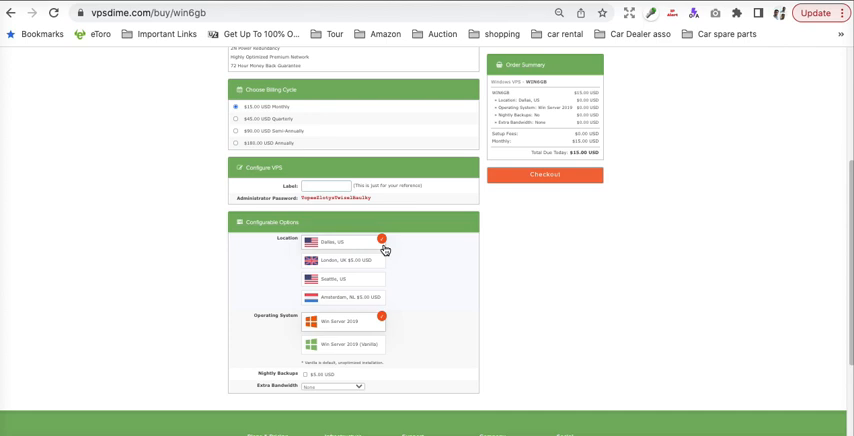
pyautogui.moveTo(378, 268)
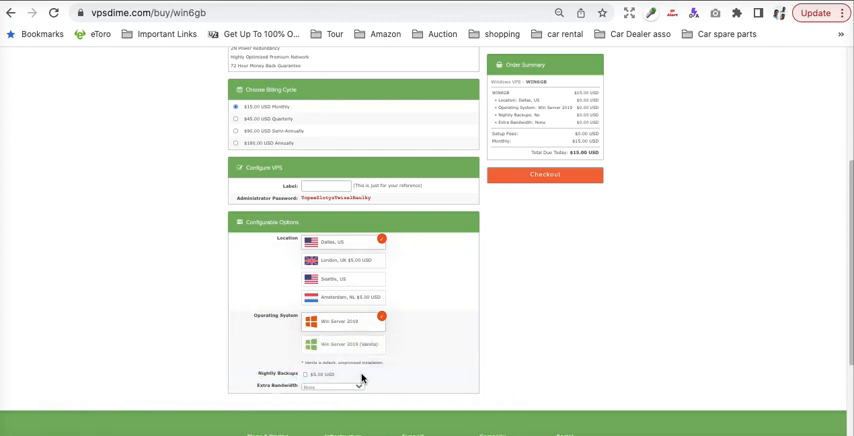
pyautogui.moveTo(364, 374)
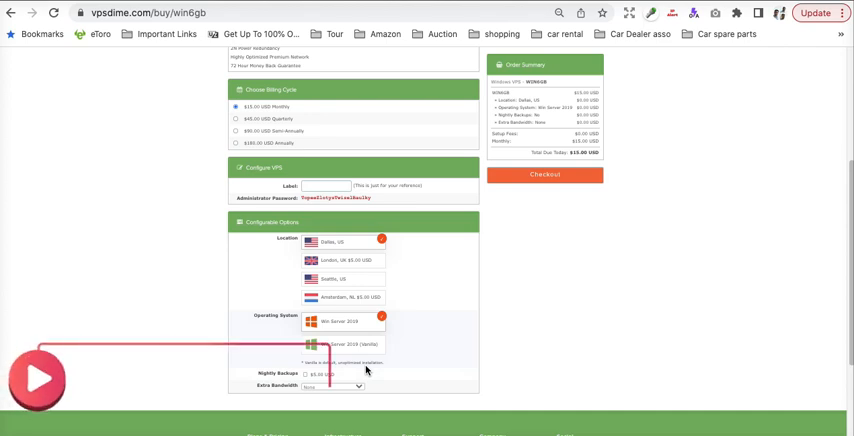
pyautogui.moveTo(396, 372)
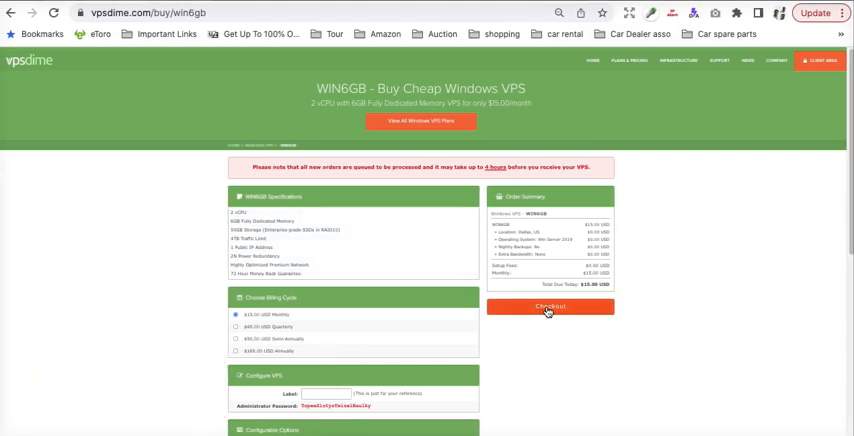
pyautogui.click(550, 306)
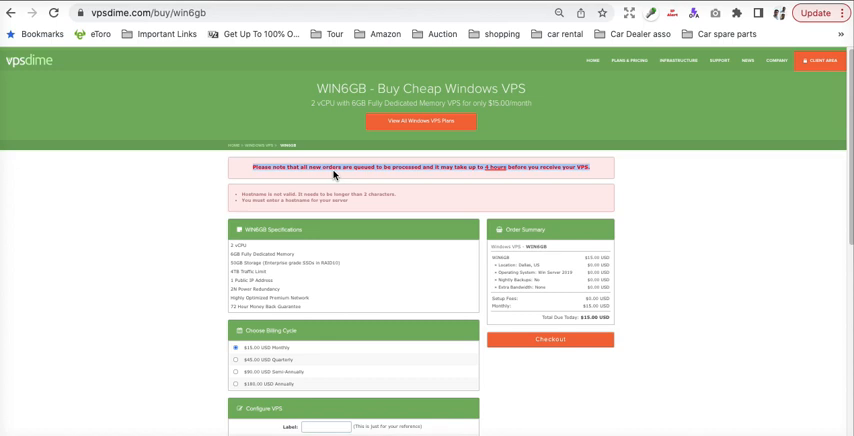
pyautogui.moveTo(392, 132)
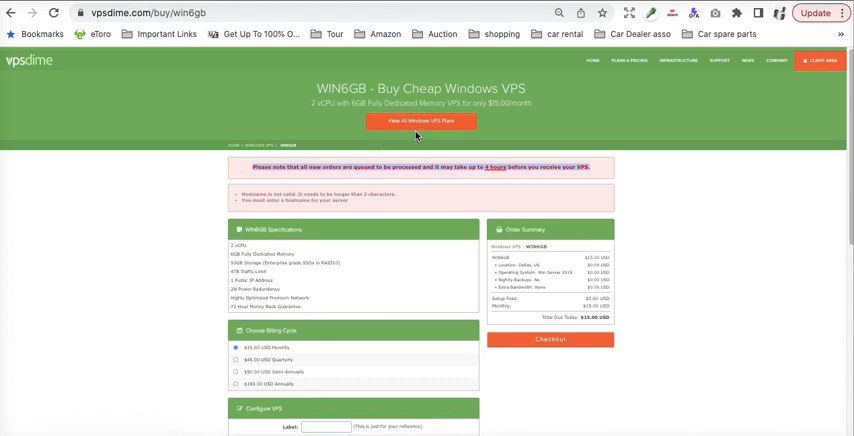
pyautogui.moveTo(420, 120)
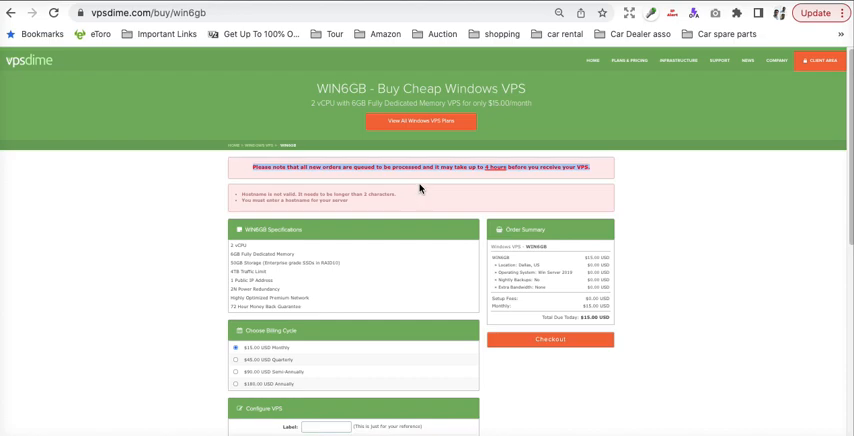
pyautogui.moveTo(408, 200)
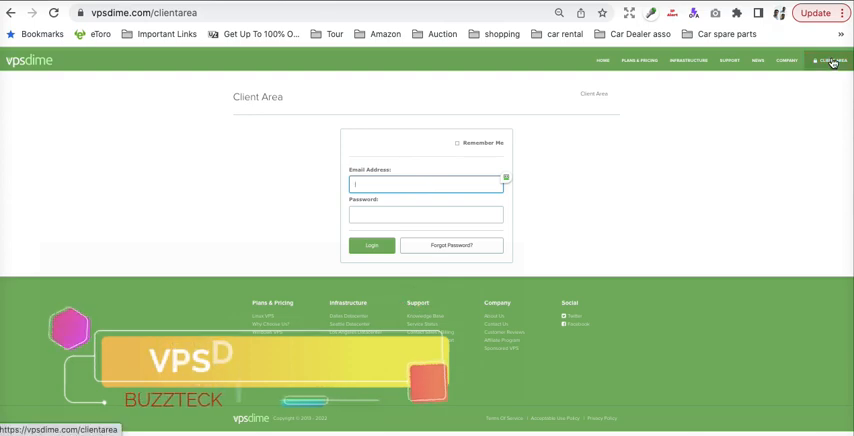
# Log in to the client area, then go back to Plans & Pricing > Windows VPS.
pyautogui.click(372, 244)
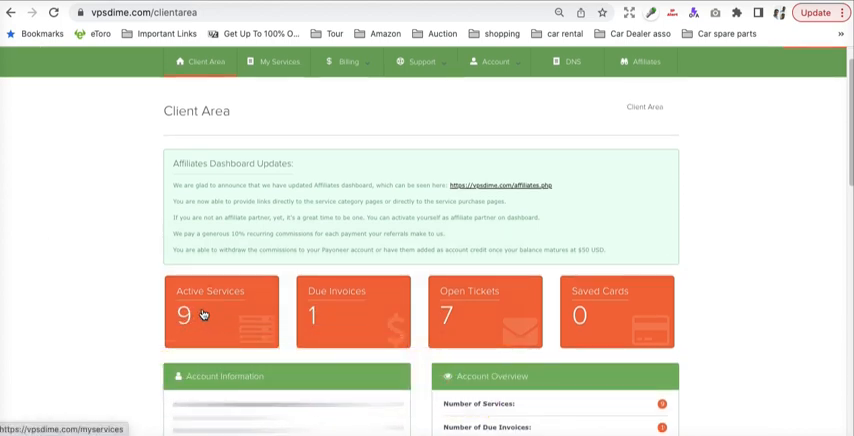
pyautogui.moveTo(380, 280)
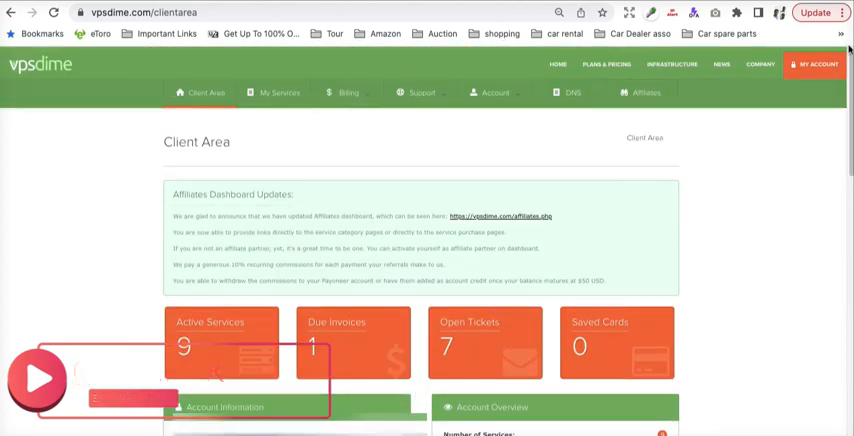
pyautogui.click(604, 64)
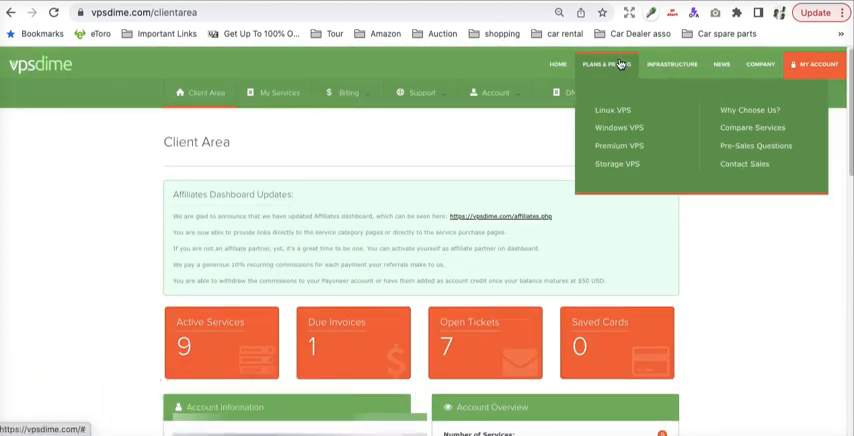
pyautogui.click(620, 128)
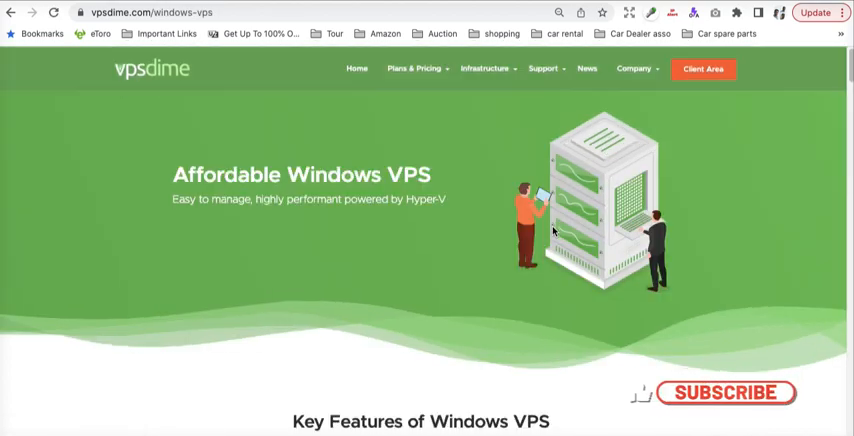
# Order the WIN6GB plan again and enter a reference label for the VPS.
pyautogui.scroll(-3)
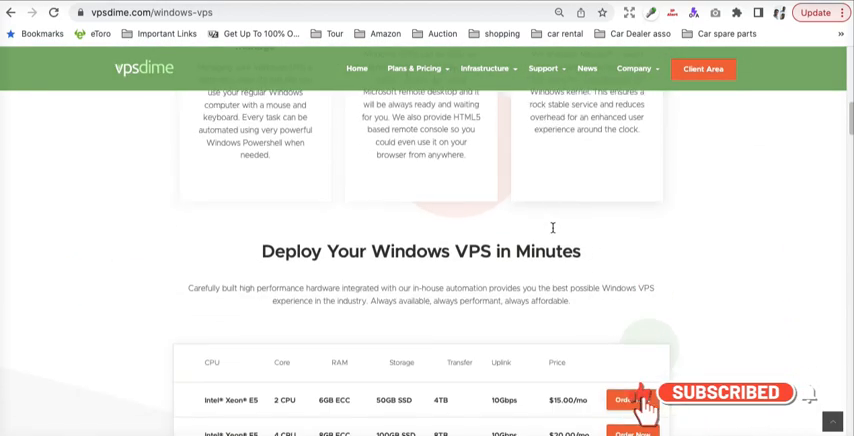
pyautogui.scroll(-3)
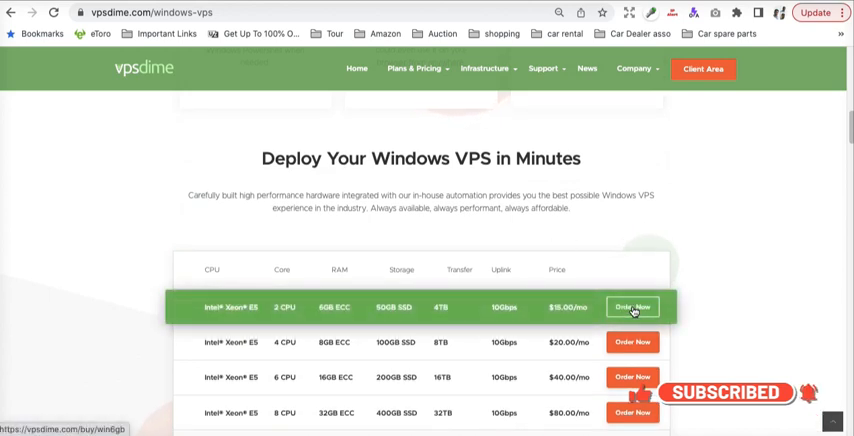
pyautogui.click(632, 308)
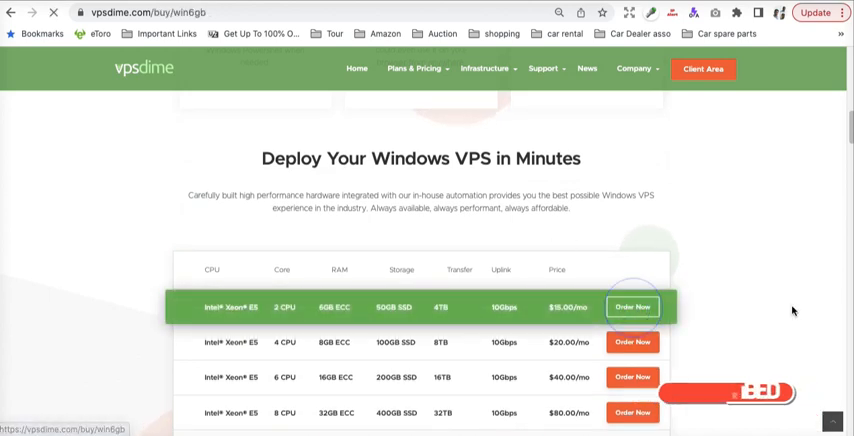
pyautogui.click(632, 308)
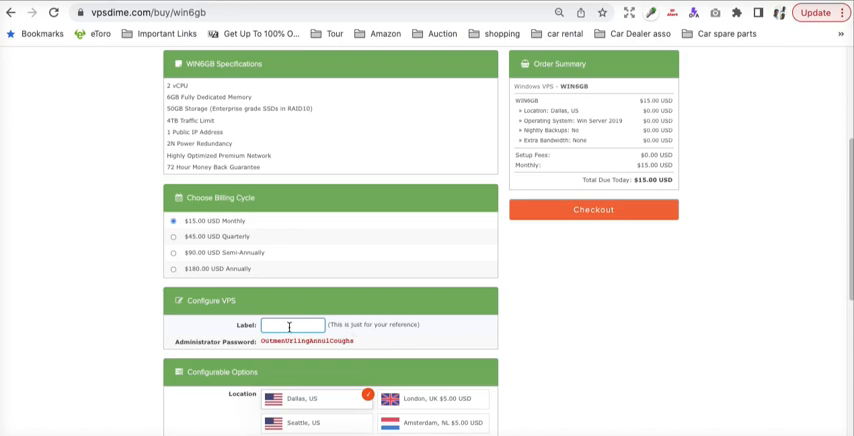
pyautogui.click(292, 326)
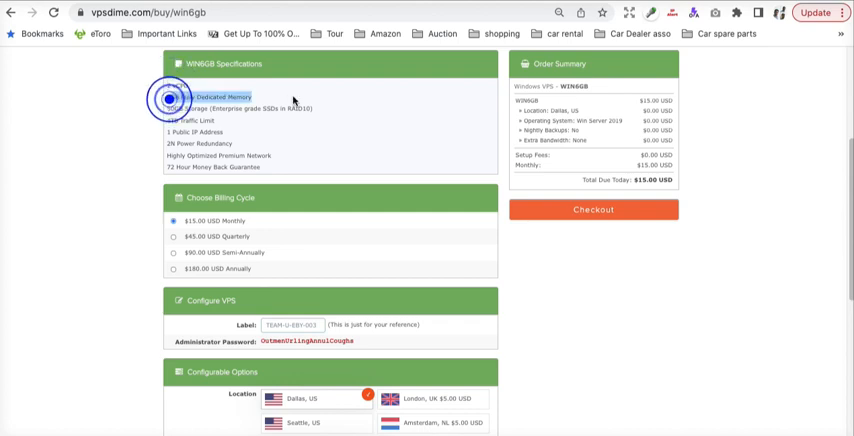
pyautogui.doubleClick(204, 96)
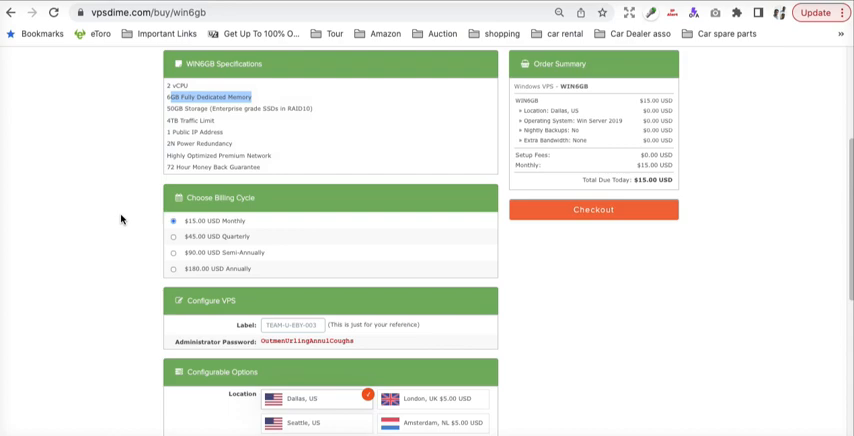
# Keep $15 Monthly billing and Dallas location and send the order to Checkout.
pyautogui.scroll(-3)
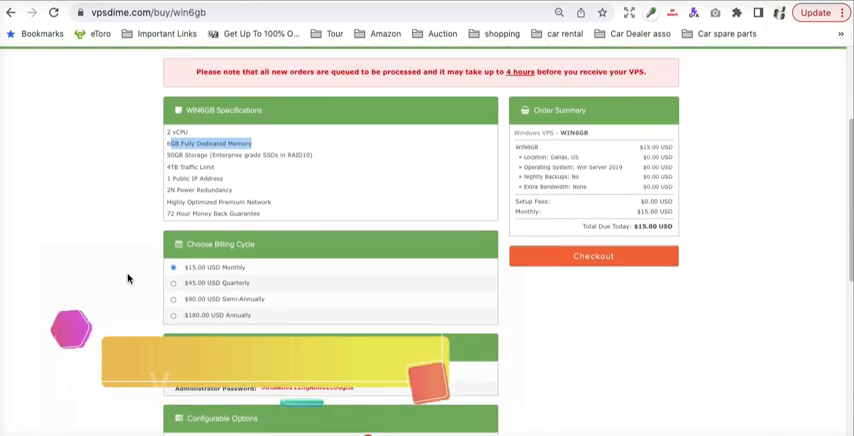
pyautogui.scroll(-3)
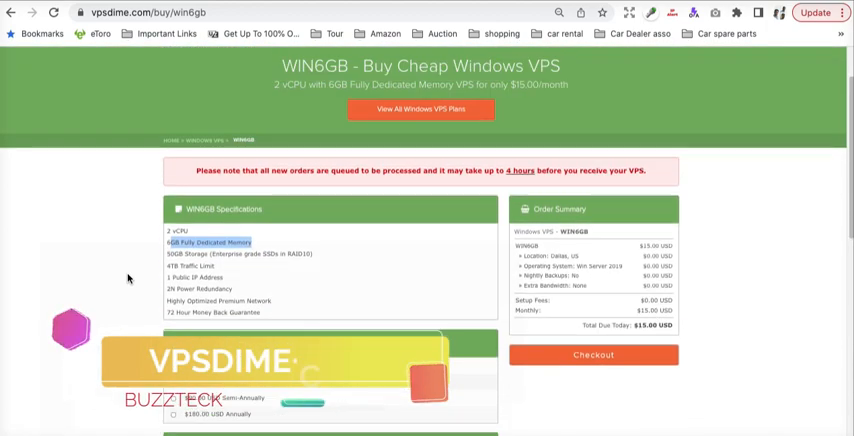
pyautogui.scroll(-3)
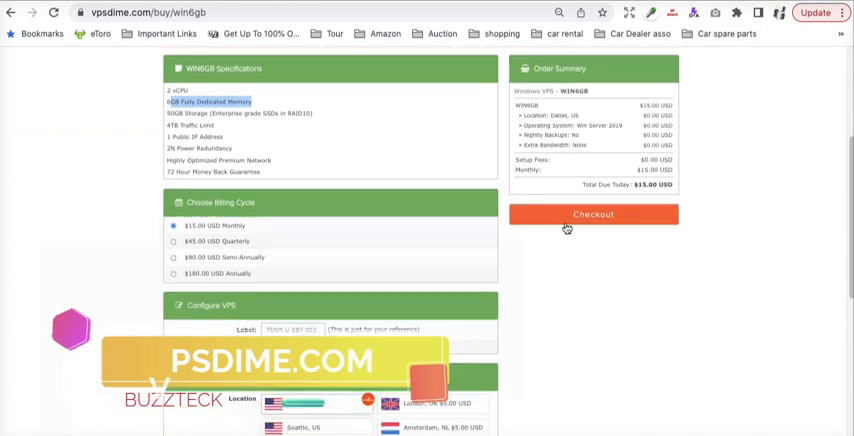
pyautogui.click(592, 214)
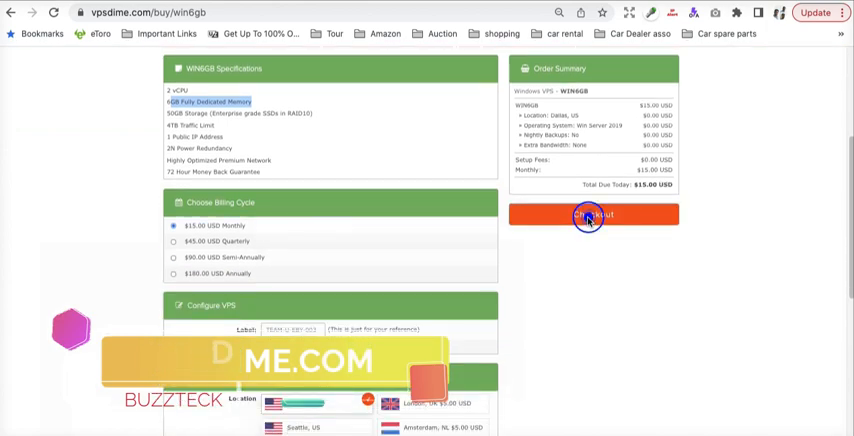
# Accept the up-to-four-hours delivery notice and continue to the shopping cart.
pyautogui.click(592, 216)
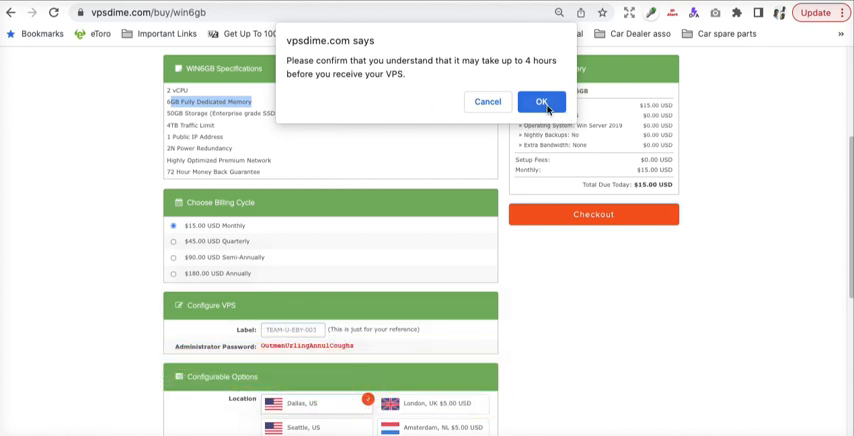
pyautogui.click(542, 102)
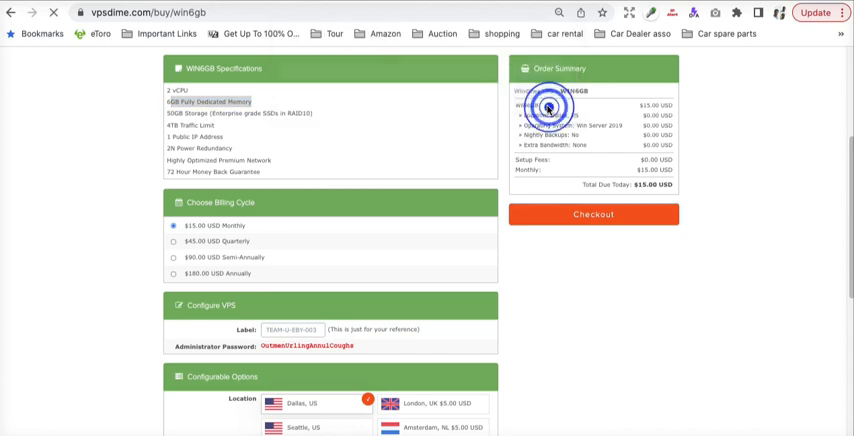
pyautogui.click(592, 214)
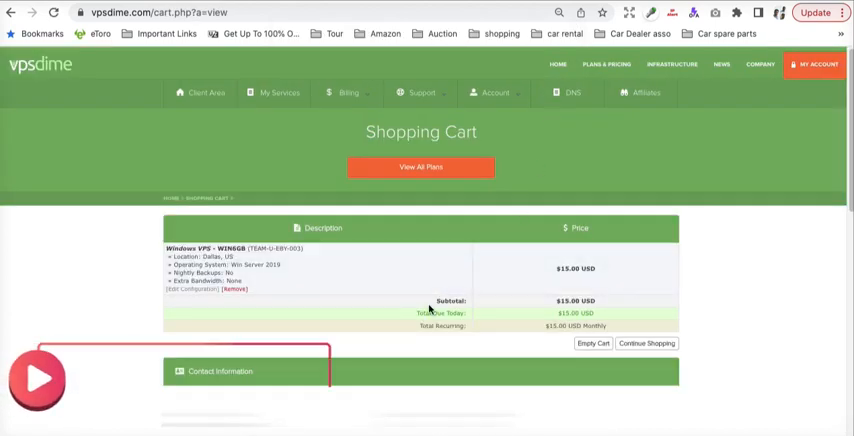
# Agree to the terms of service and complete the order to reach the unpaid invoice.
pyautogui.scroll(-3)
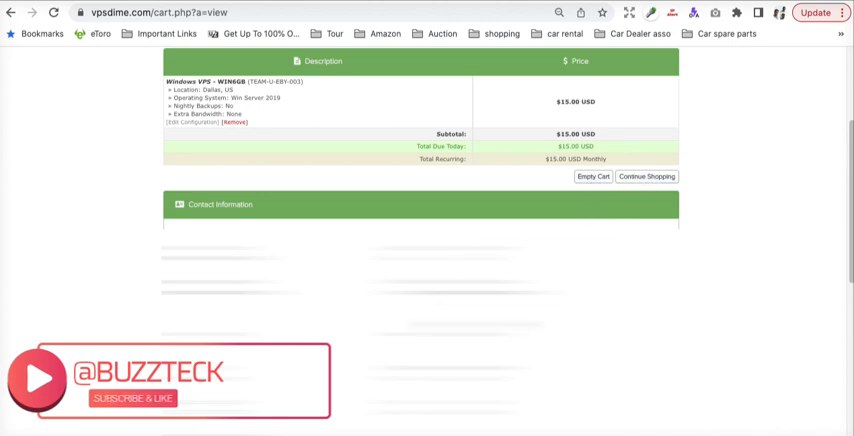
pyautogui.scroll(-3)
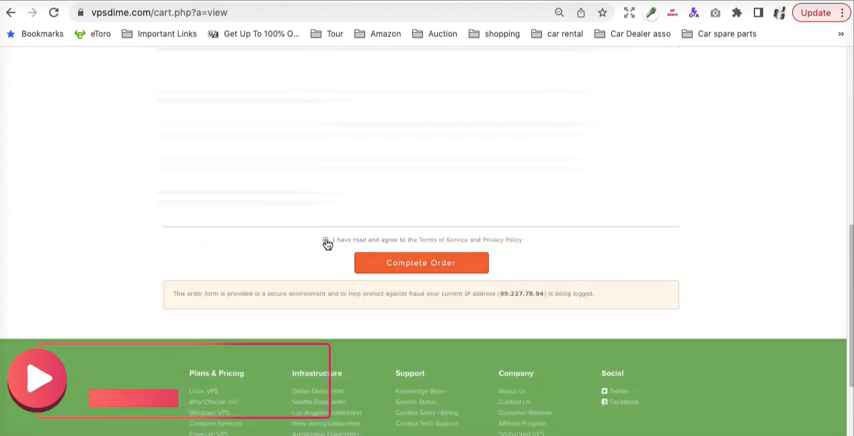
pyautogui.click(324, 240)
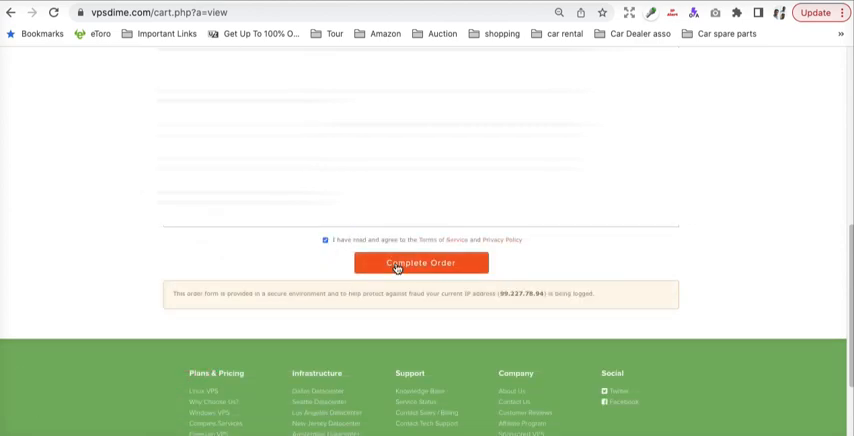
pyautogui.click(420, 262)
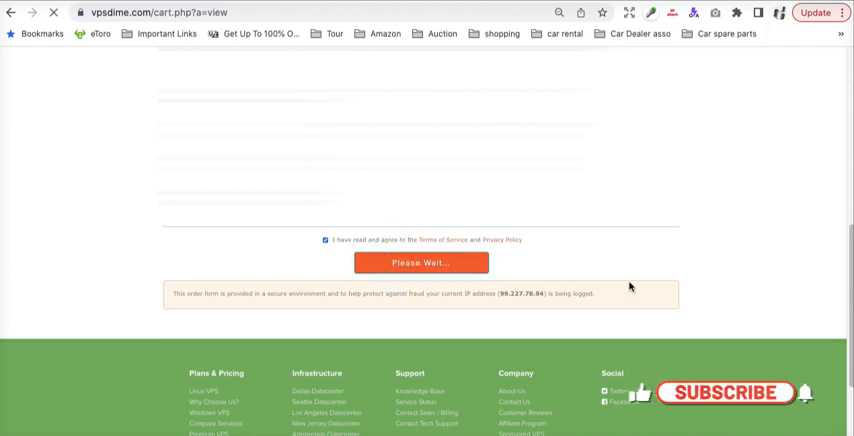
pyautogui.click(420, 264)
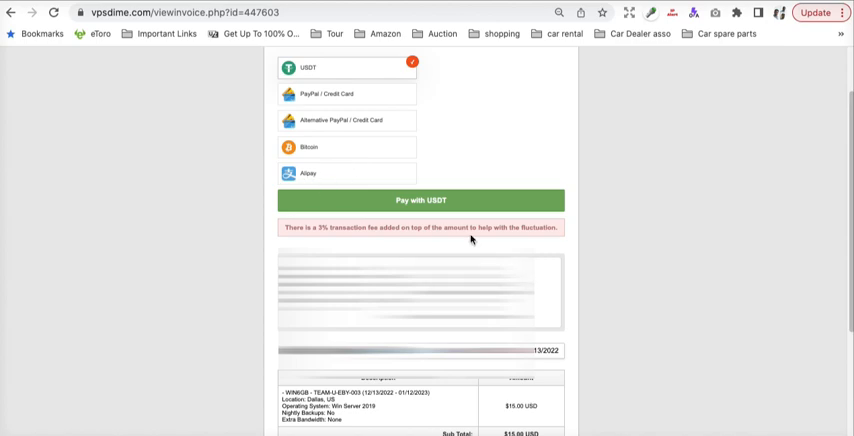
pyautogui.moveTo(364, 100)
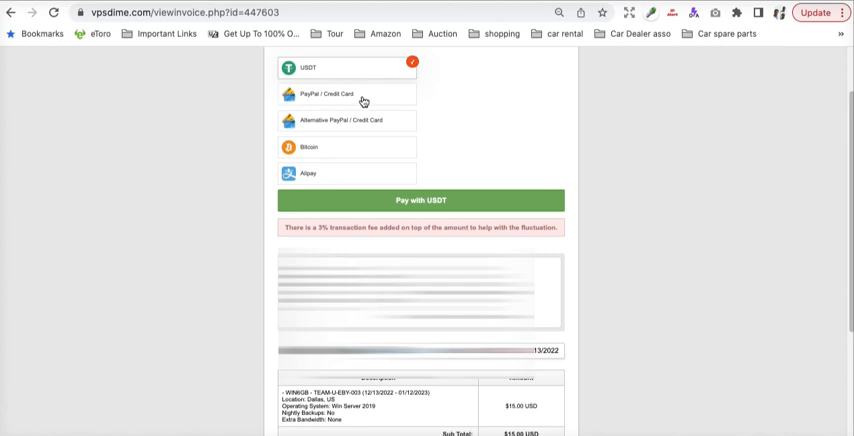
# Pay the $16.90 invoice once via PayPal / Credit Card using the card form.
pyautogui.click(348, 92)
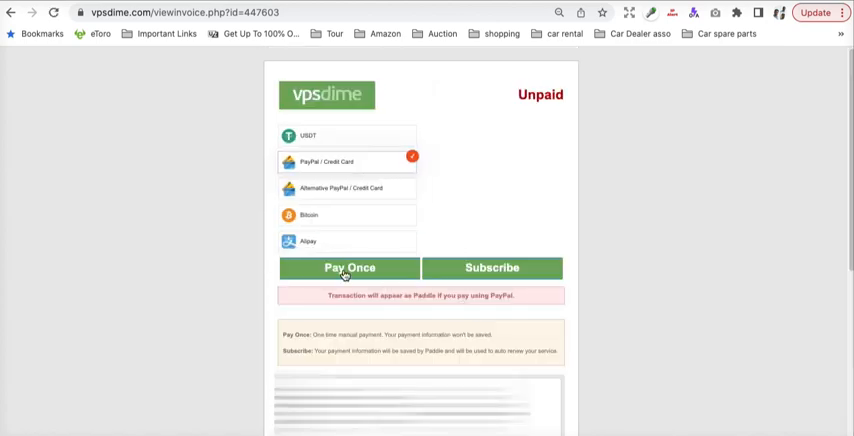
pyautogui.click(348, 268)
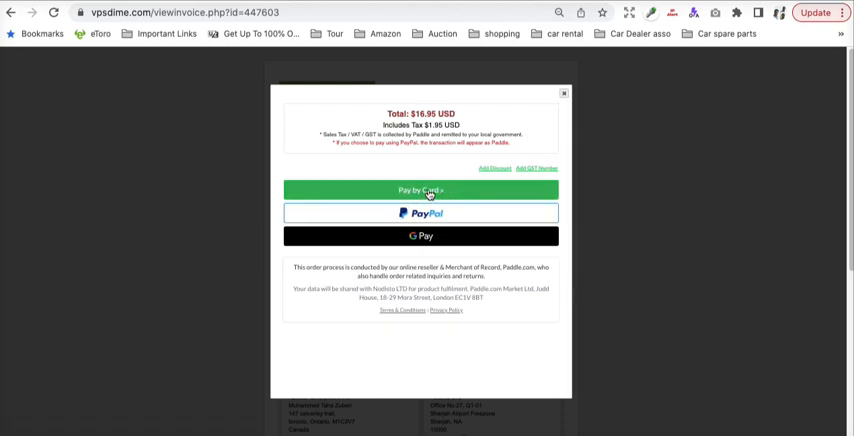
pyautogui.click(420, 190)
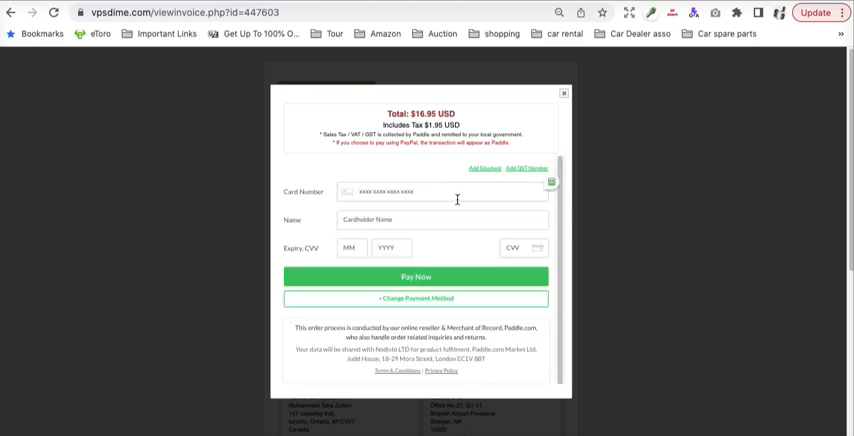
pyautogui.click(416, 276)
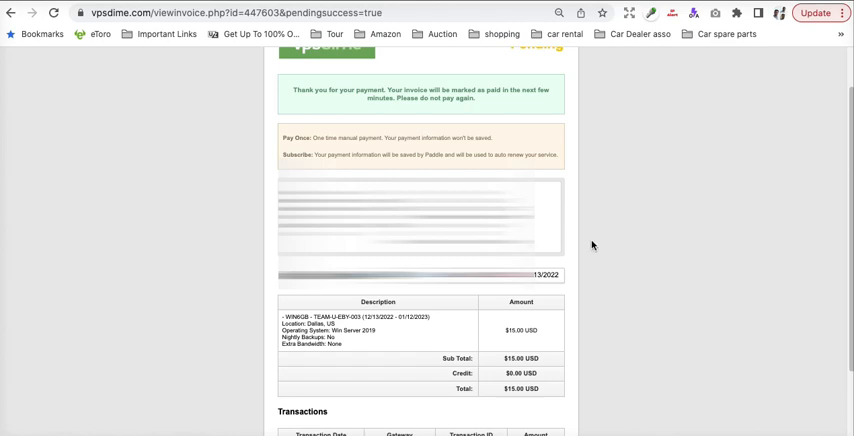
# Review the pending invoice, then bring up Microsoft Remote Desktop's saved PCs list.
pyautogui.scroll(-3)
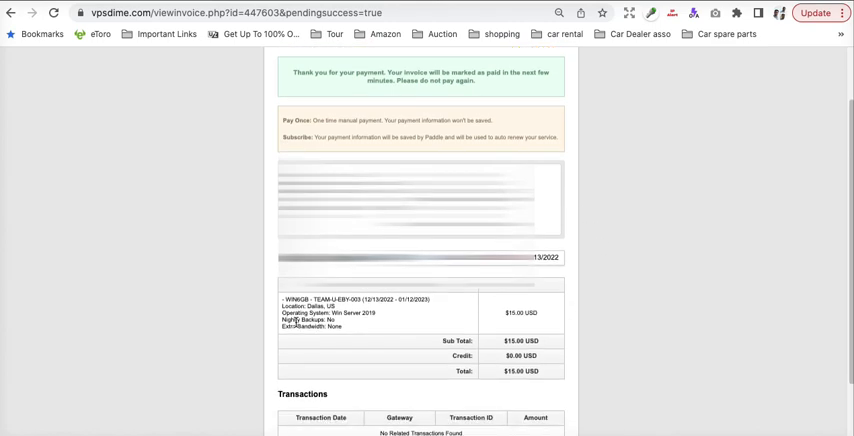
pyautogui.scroll(3)
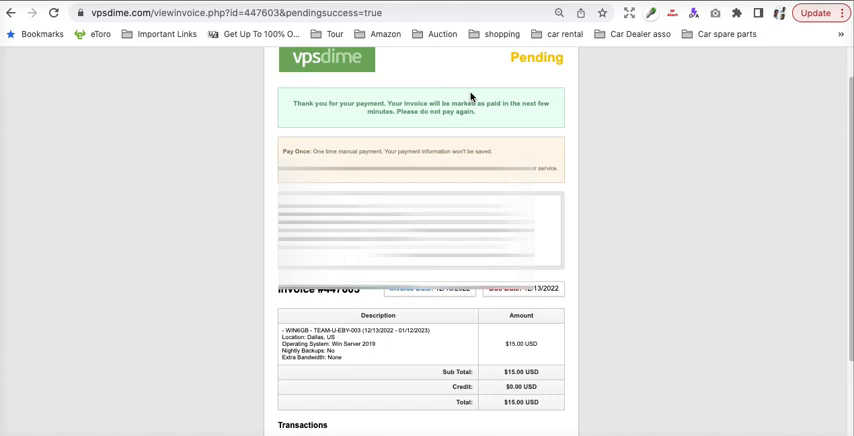
pyautogui.scroll(-3)
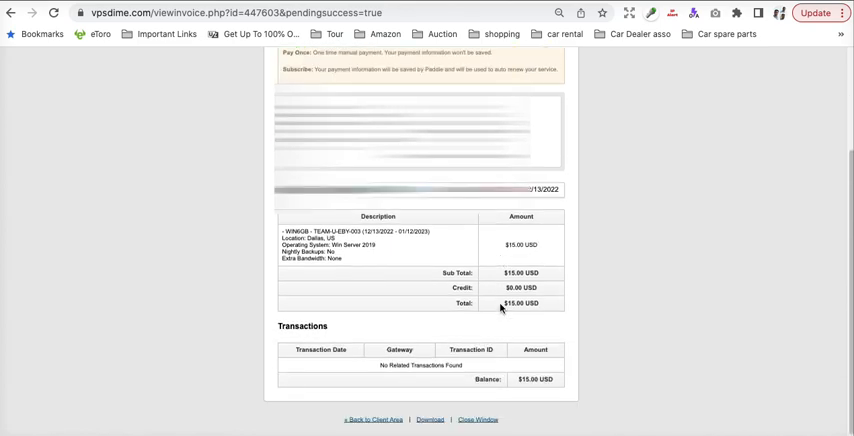
pyautogui.moveTo(570, 280)
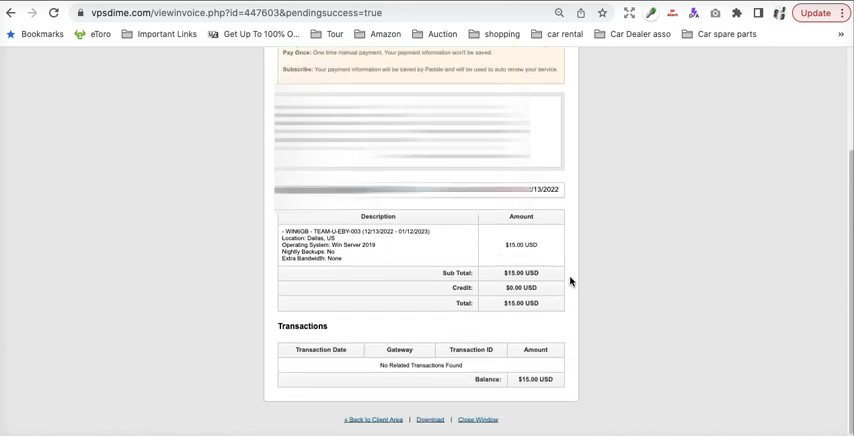
pyautogui.scroll(3)
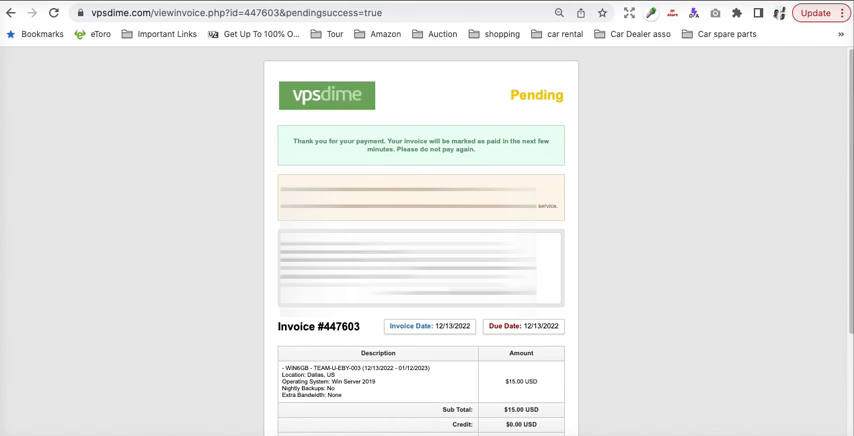
pyautogui.moveTo(482, 182)
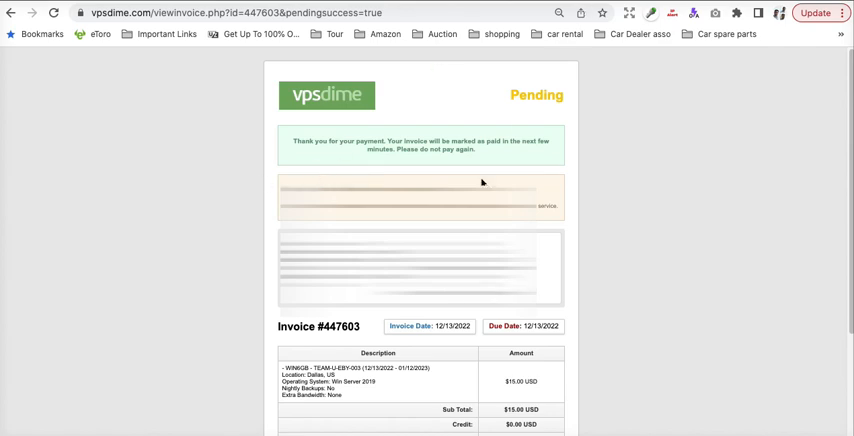
pyautogui.scroll(-3)
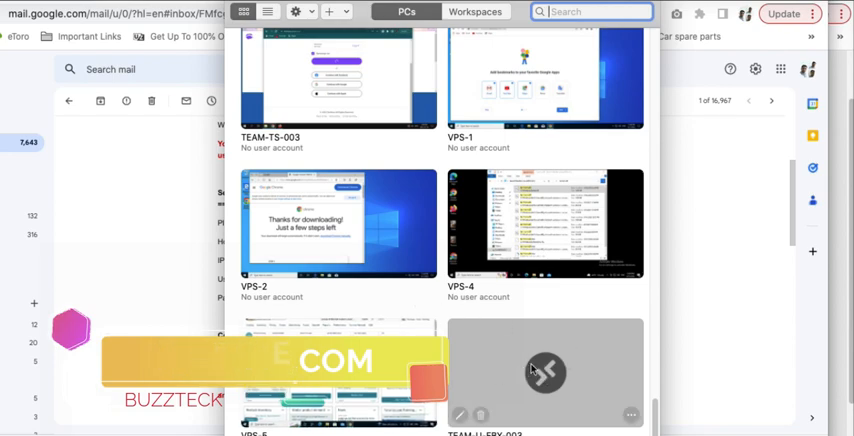
# Connect to the new VPS as Administrator with its password, continuing past the certificate warning.
pyautogui.click(544, 372)
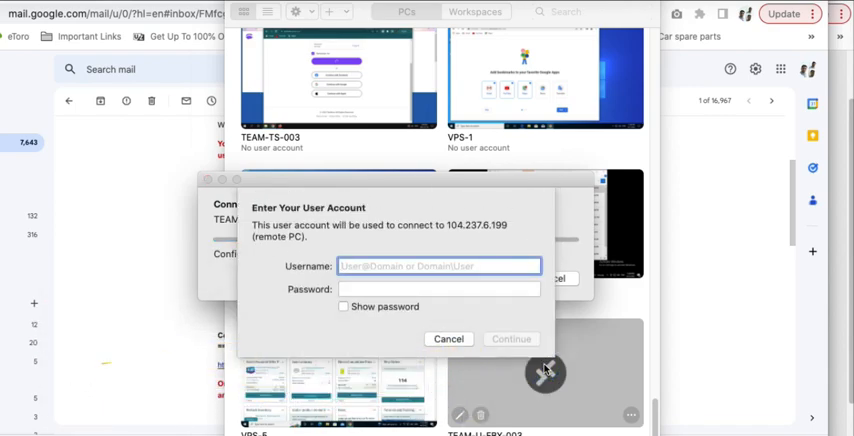
pyautogui.moveTo(256, 258)
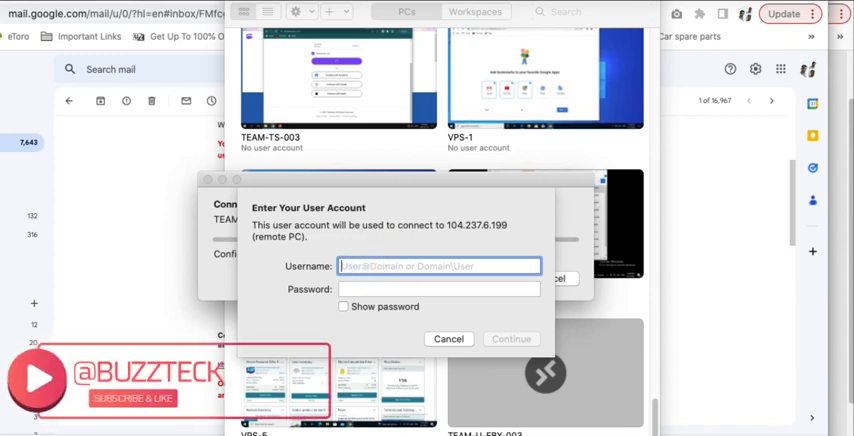
pyautogui.write('A')
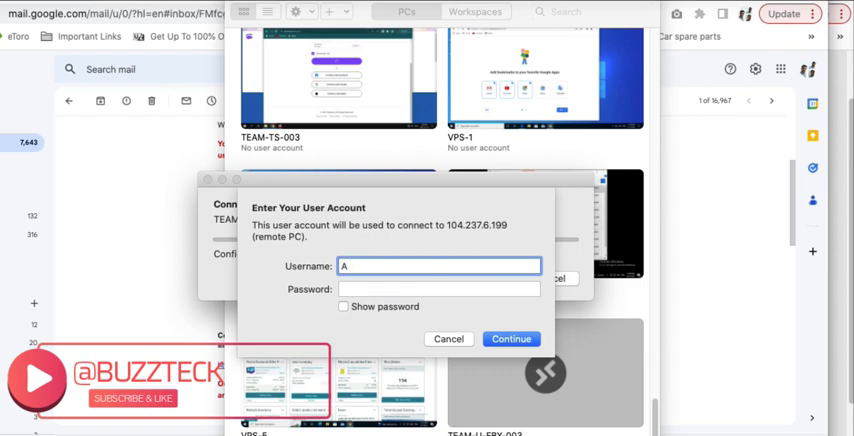
pyautogui.write('dminist')
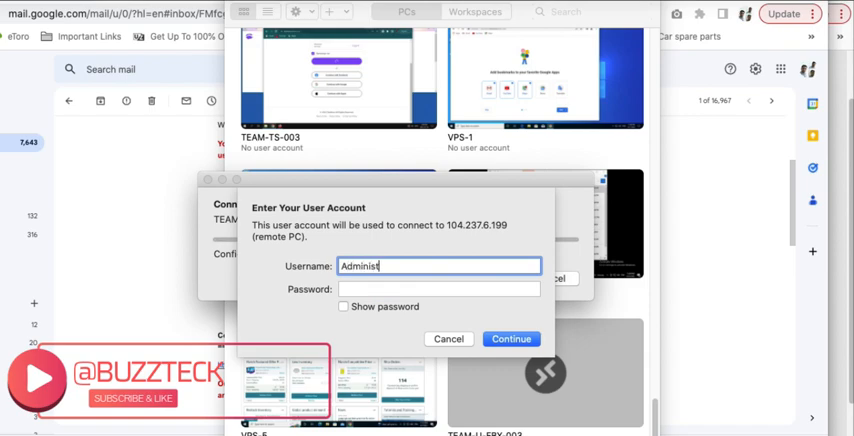
pyautogui.write('rator')
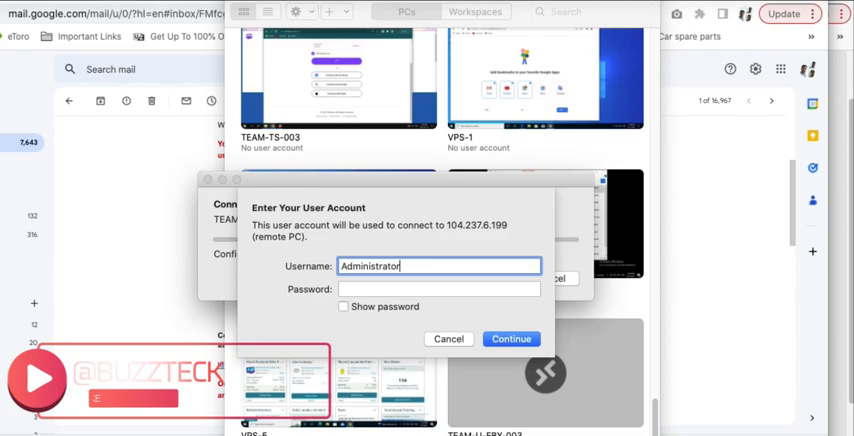
pyautogui.write('password')
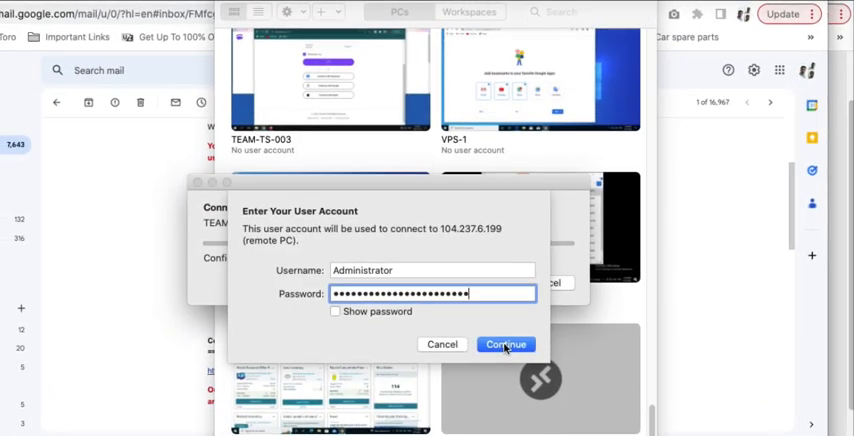
pyautogui.click(504, 344)
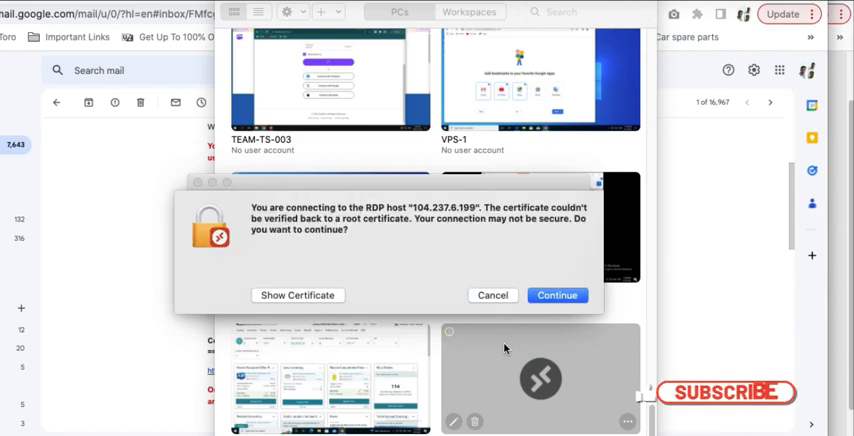
pyautogui.click(556, 296)
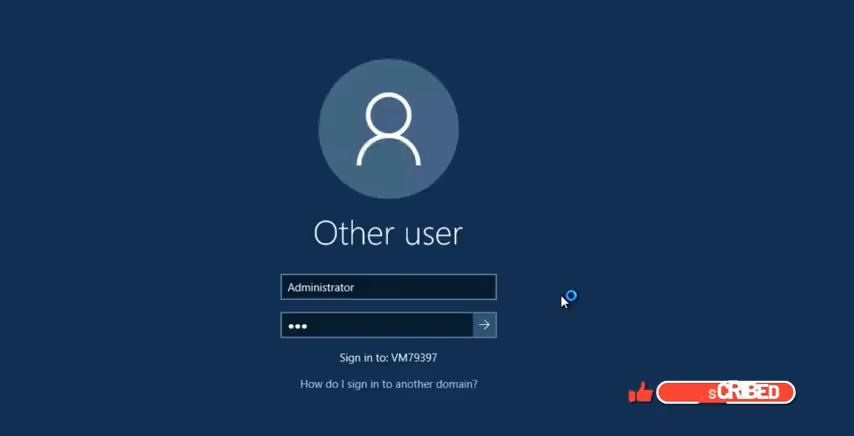
# Sign in as Administrator so the Windows Server desktop loads.
pyautogui.click(484, 324)
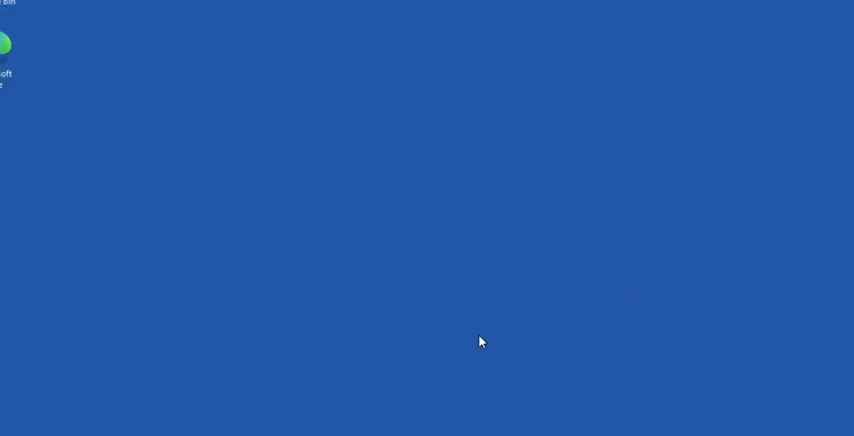
pyautogui.click(8, 432)
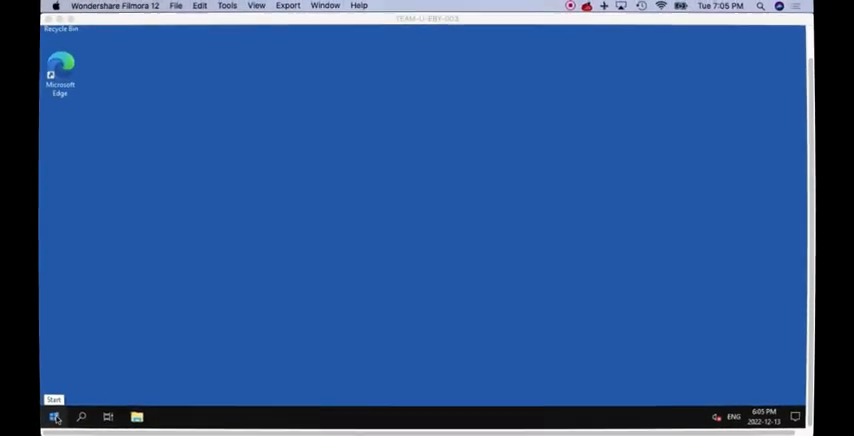
# Search the server for gpedit, launch the Local Group Policy Editor and maximize it.
pyautogui.click(56, 416)
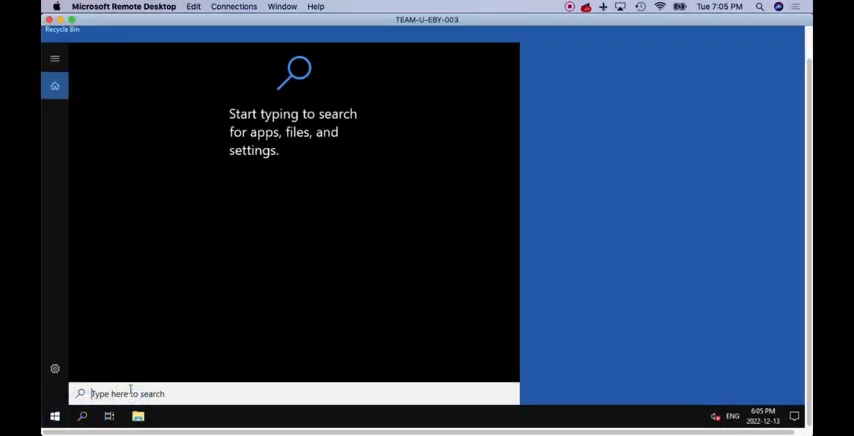
pyautogui.write('gp')
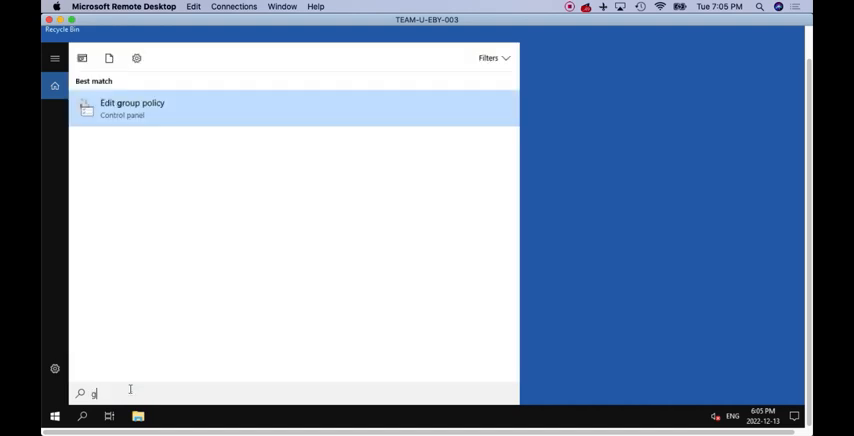
pyautogui.write('pedit')
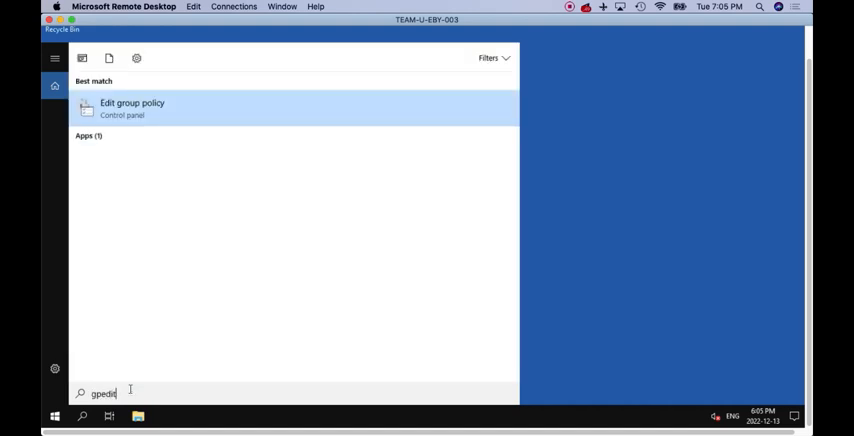
pyautogui.click(132, 108)
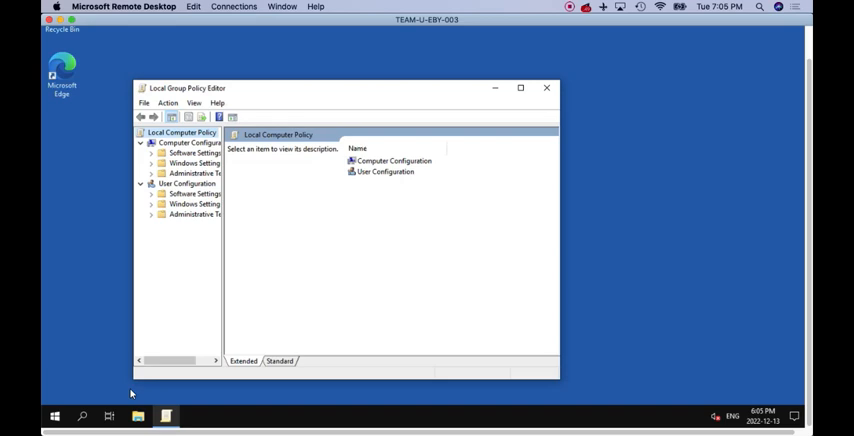
pyautogui.moveTo(576, 104)
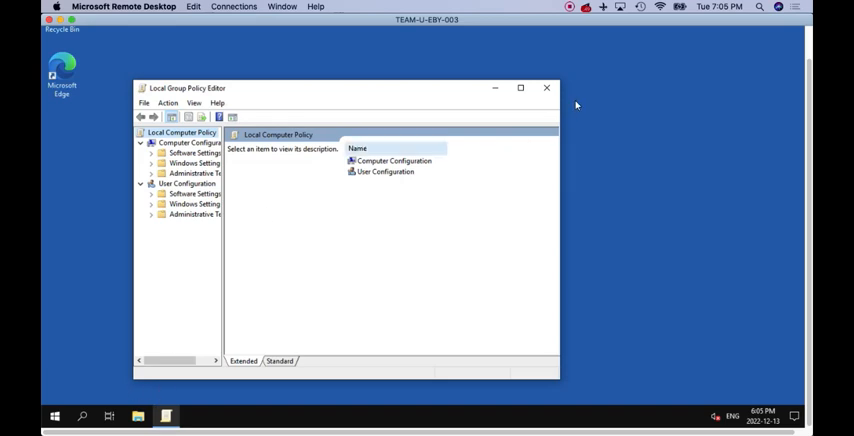
pyautogui.click(520, 88)
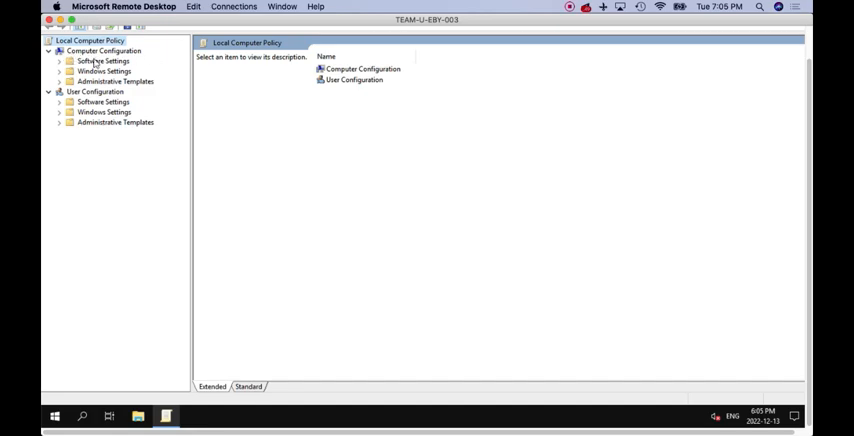
# Navigate Administrative Templates > Windows Components > Remote Desktop Services > Session Host > Connections.
pyautogui.click(58, 80)
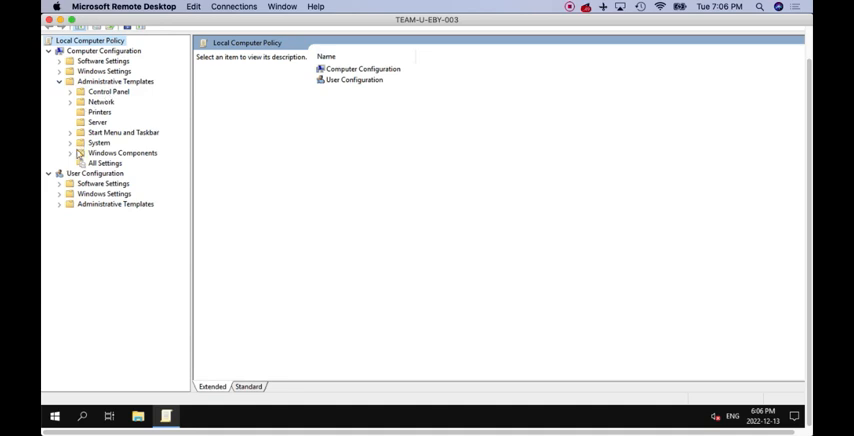
pyautogui.moveTo(74, 156)
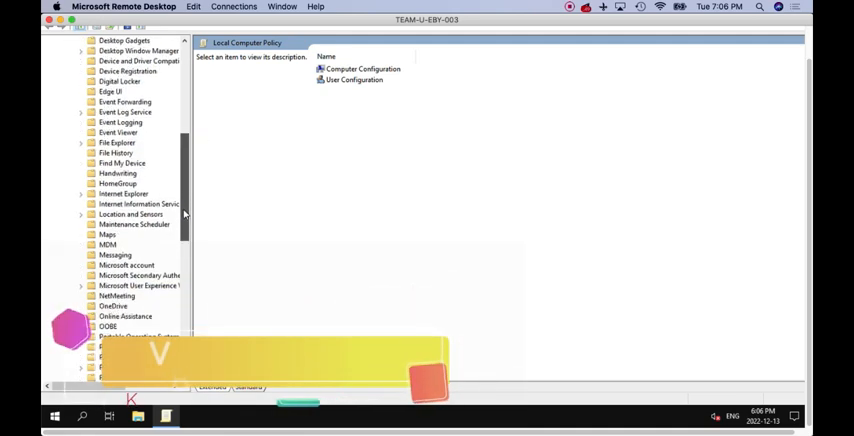
pyautogui.scroll(-3)
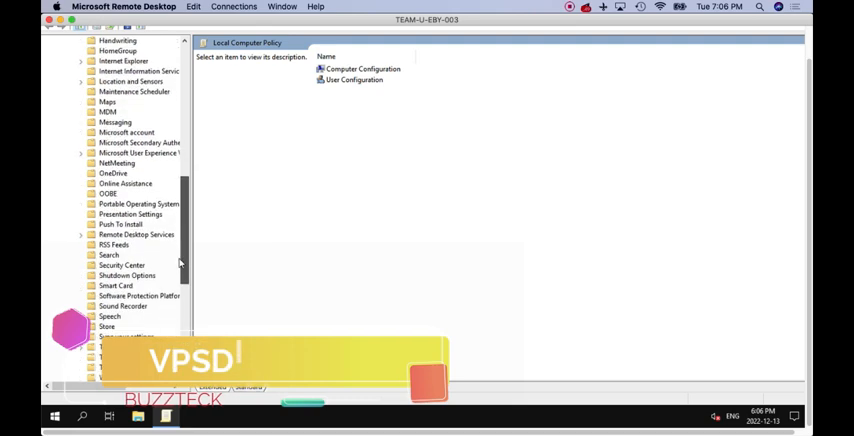
pyautogui.scroll(-3)
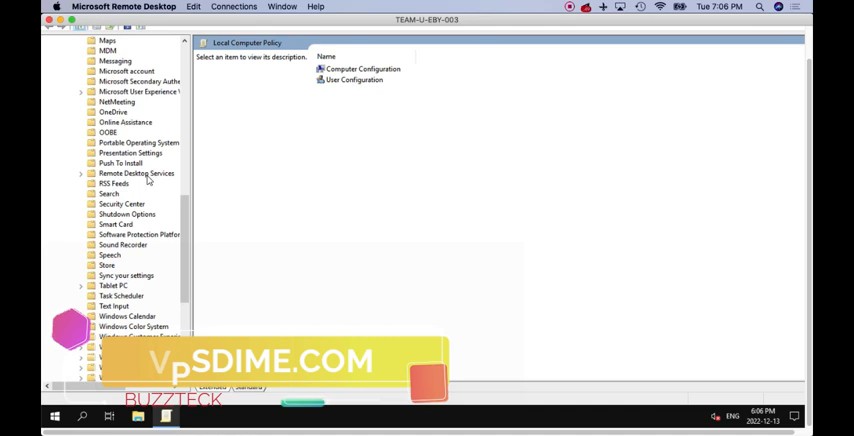
pyautogui.click(136, 172)
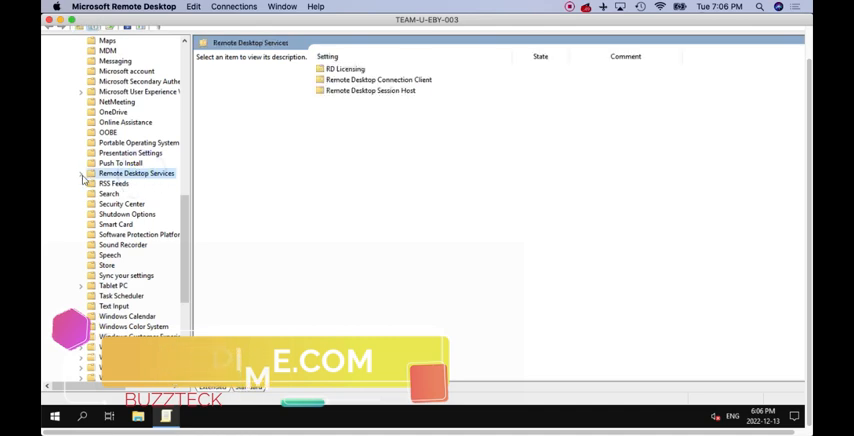
pyautogui.click(82, 172)
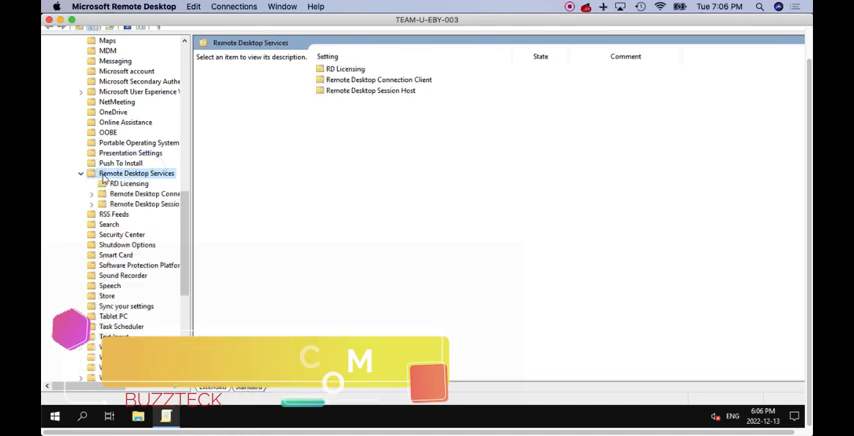
pyautogui.moveTo(144, 204)
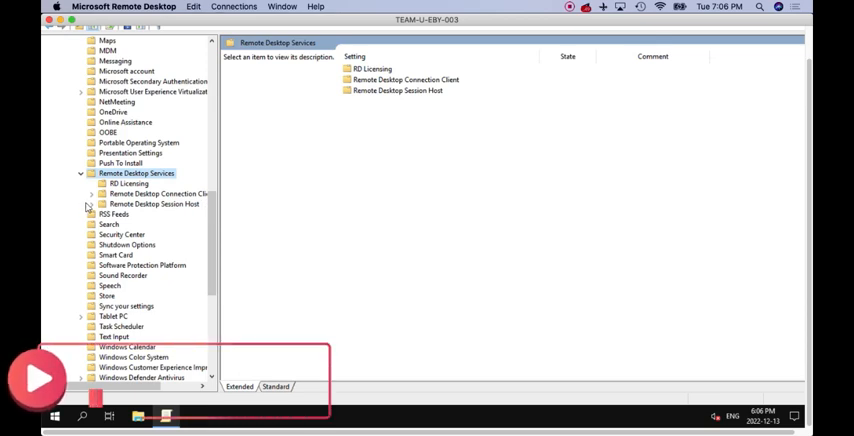
pyautogui.click(92, 204)
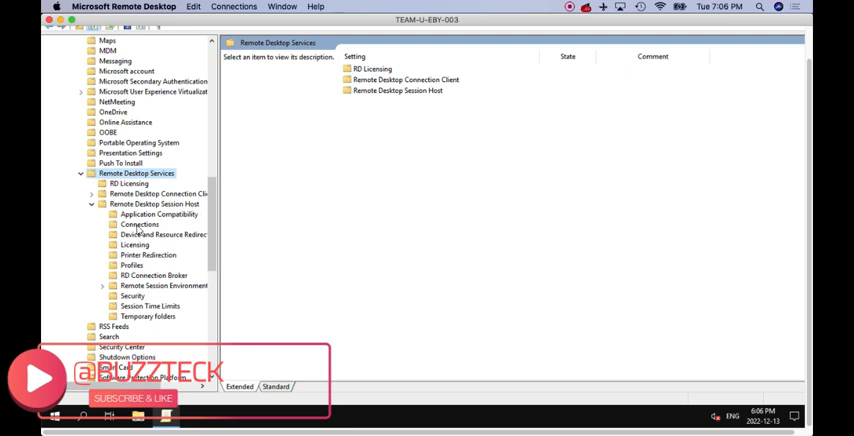
pyautogui.click(140, 224)
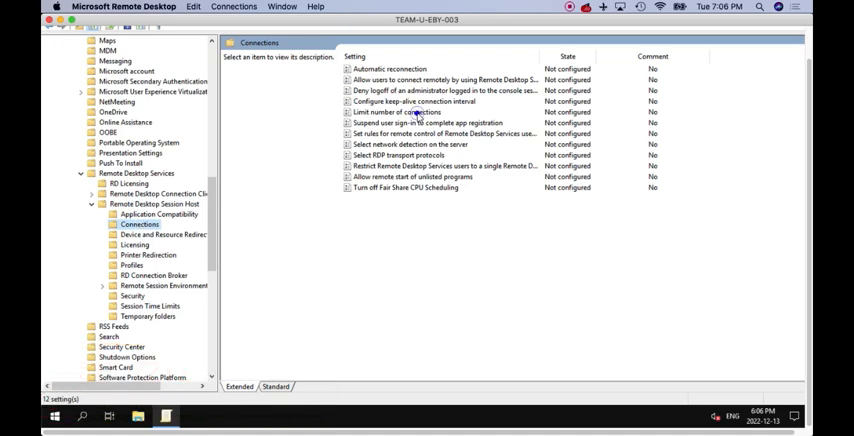
# Set Limit number of connections to Enabled and Restrict users to a single session to Disabled.
pyautogui.doubleClick(400, 112)
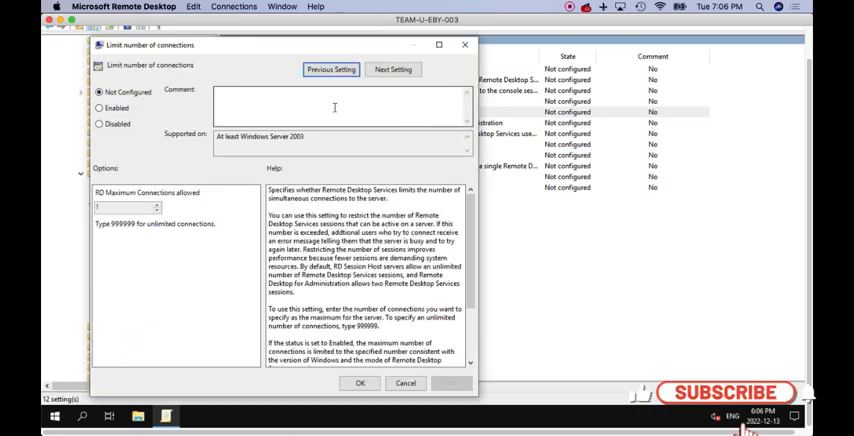
pyautogui.click(100, 108)
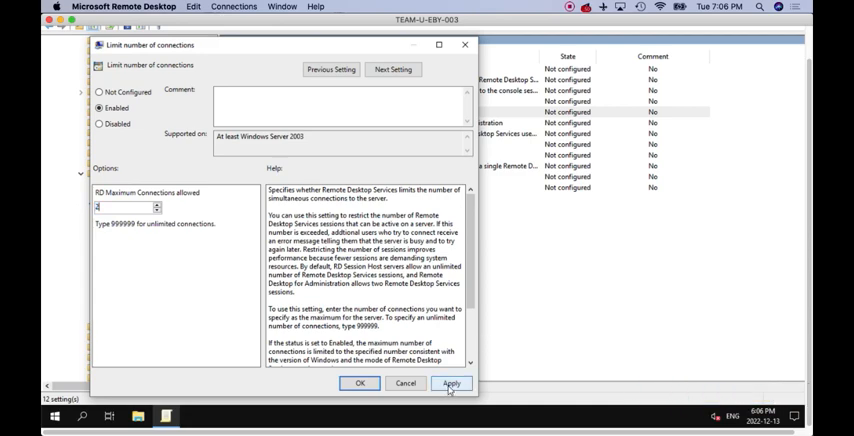
pyautogui.click(360, 384)
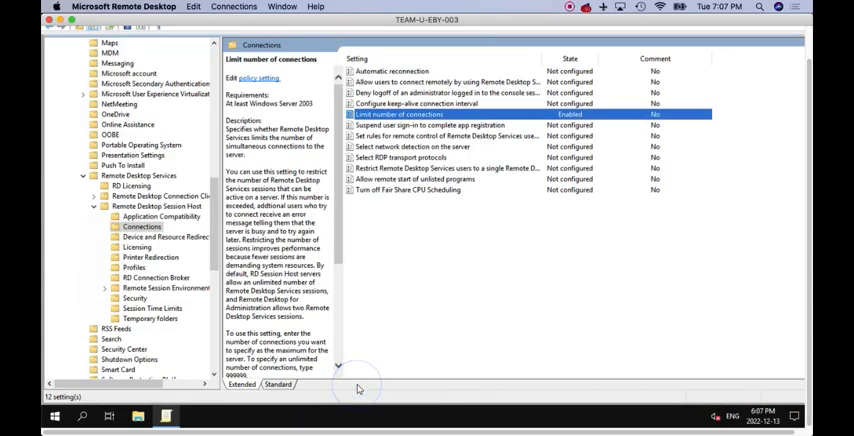
pyautogui.moveTo(444, 320)
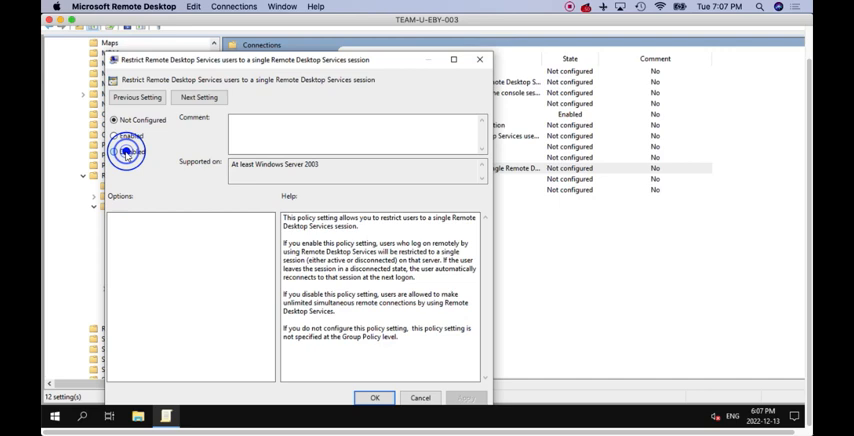
pyautogui.click(116, 152)
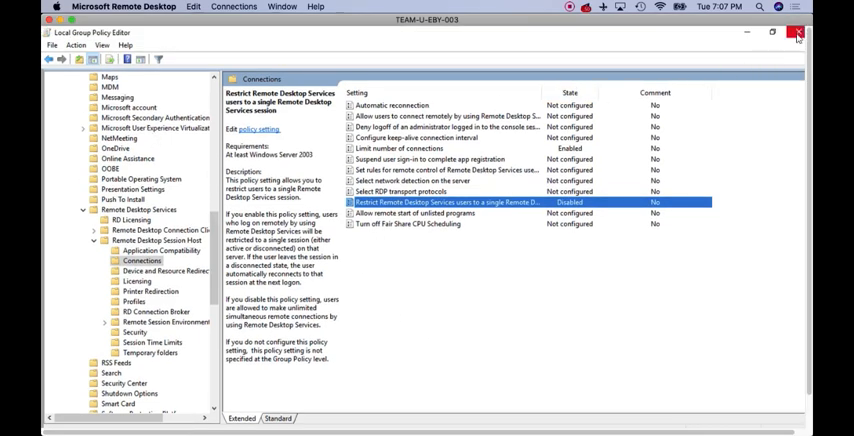
pyautogui.moveTo(796, 32)
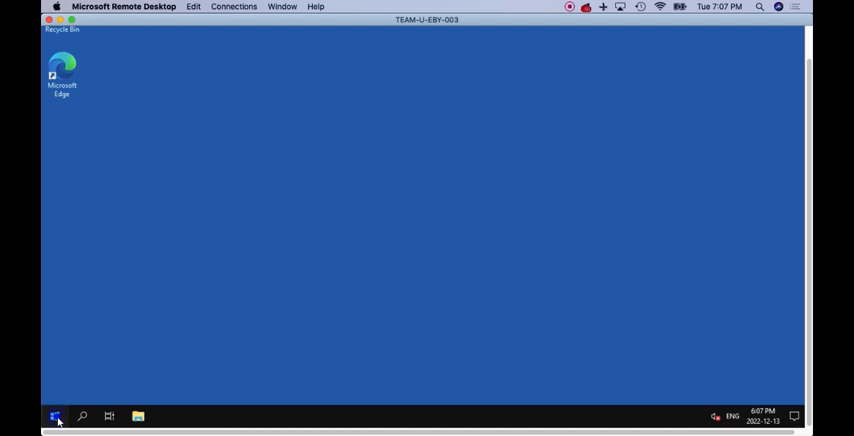
# Launch Control Panel from search and go to User Accounts > Manage another account.
pyautogui.click(56, 416)
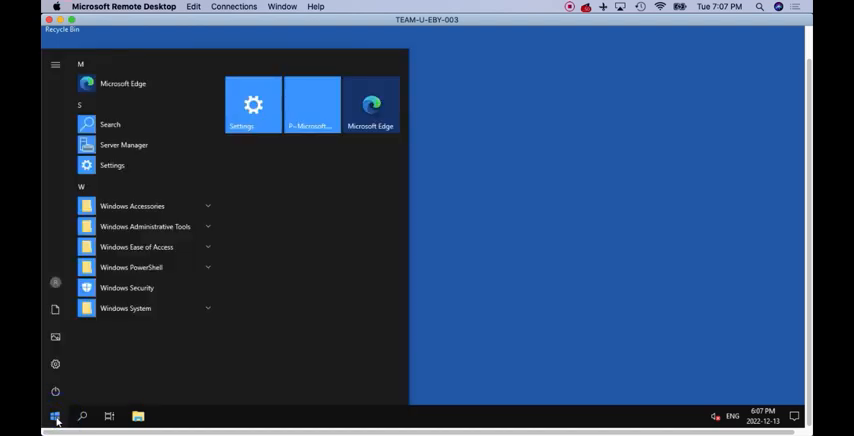
pyautogui.click(82, 416)
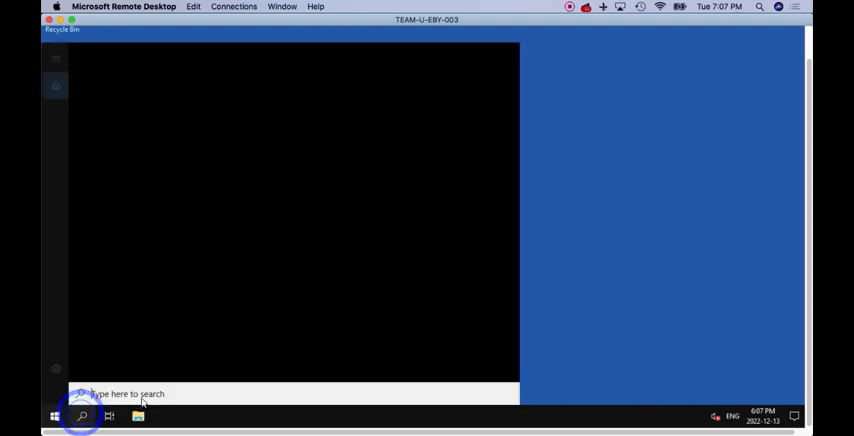
pyautogui.write('c')
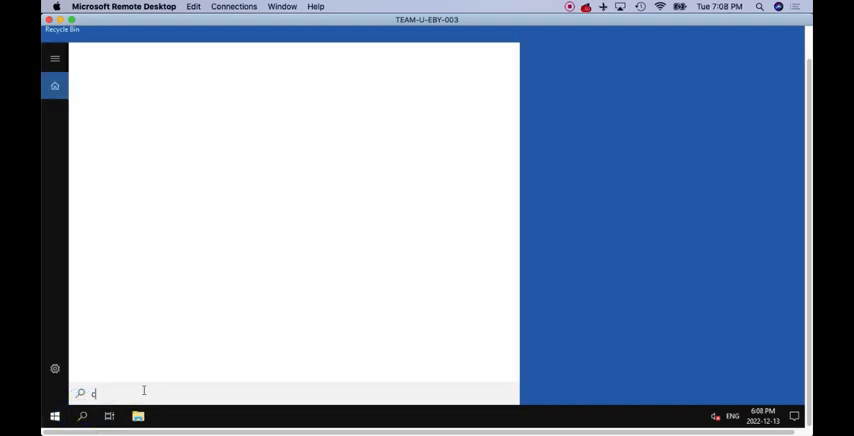
pyautogui.write('ontrol Panel')
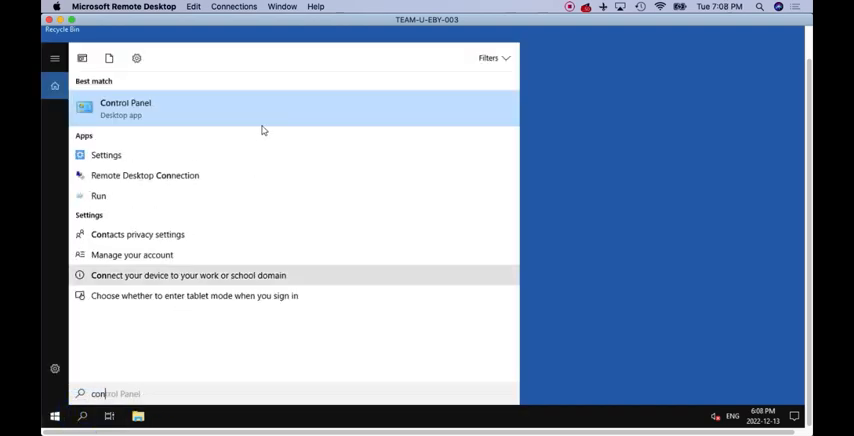
pyautogui.click(124, 108)
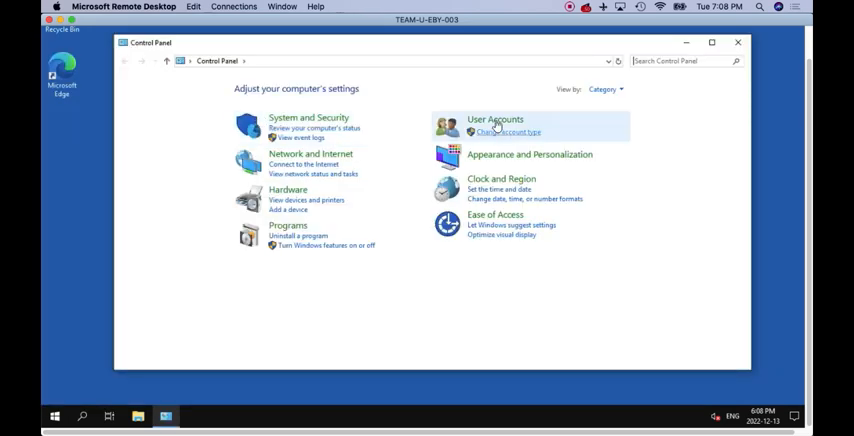
pyautogui.click(496, 118)
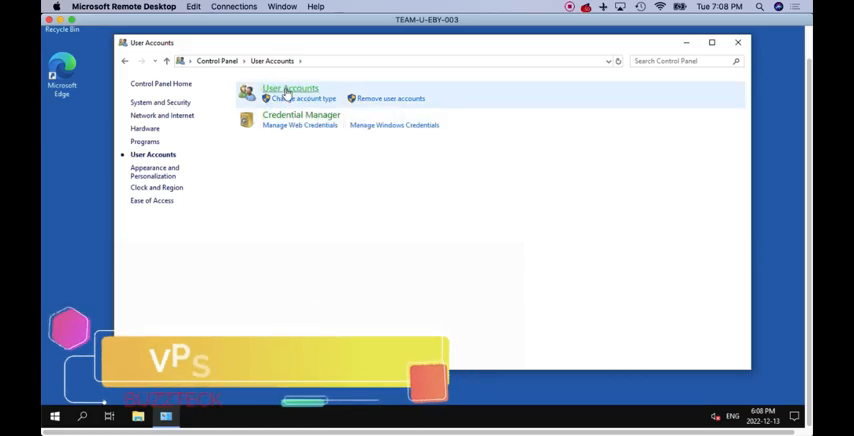
pyautogui.click(304, 100)
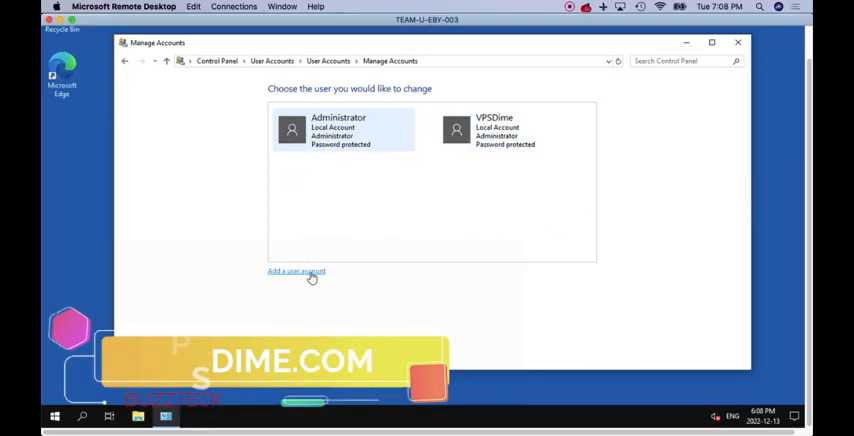
# Add a new local account named User1 with a password and finish creating it.
pyautogui.click(296, 272)
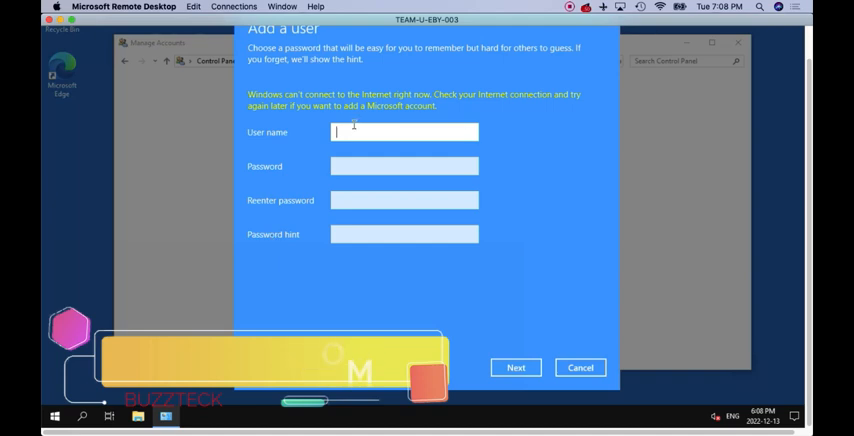
pyautogui.write('User1')
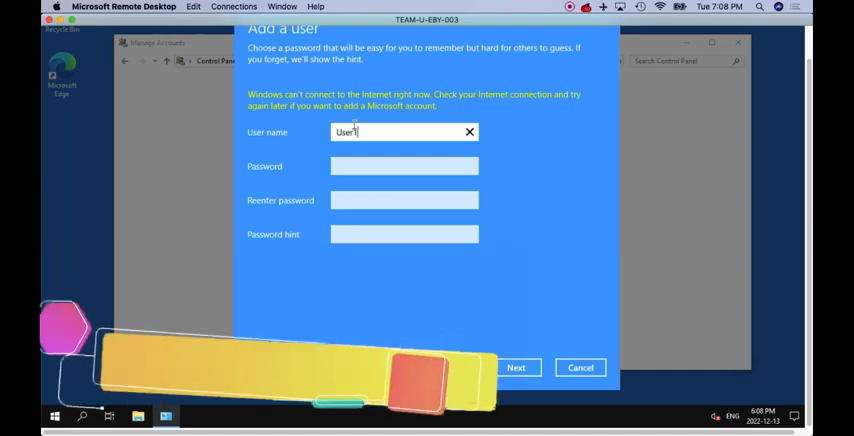
pyautogui.write('••')
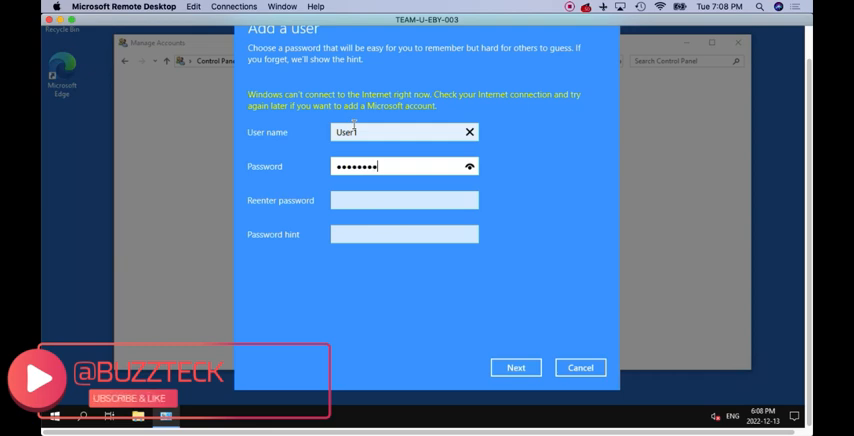
pyautogui.click(404, 200)
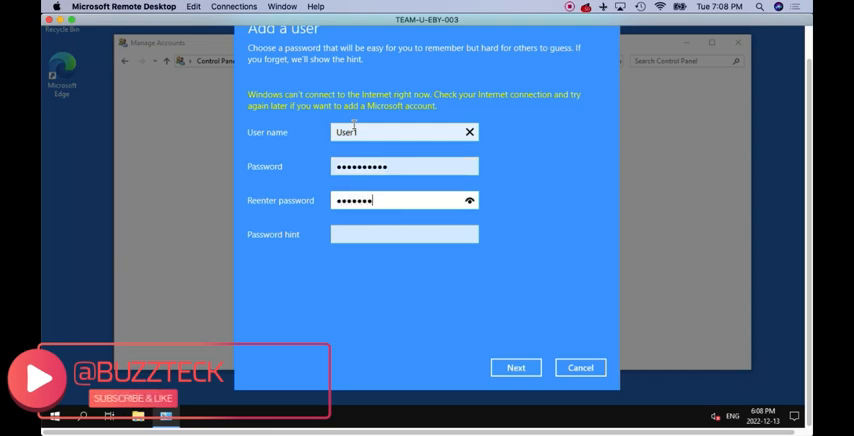
pyautogui.click(516, 368)
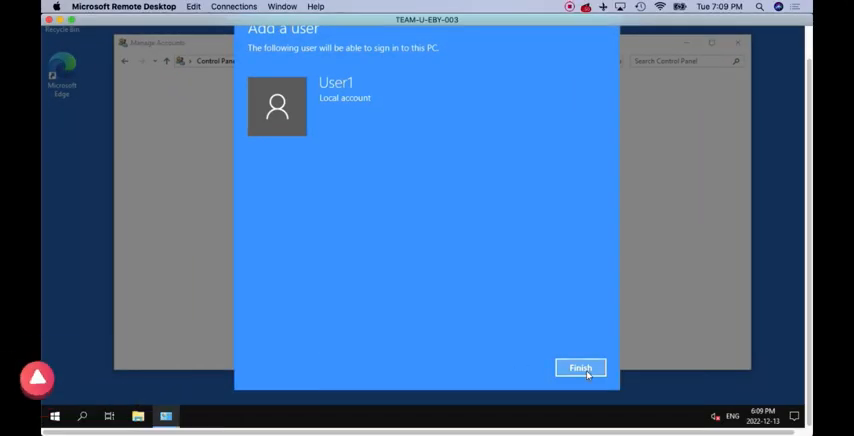
pyautogui.click(580, 368)
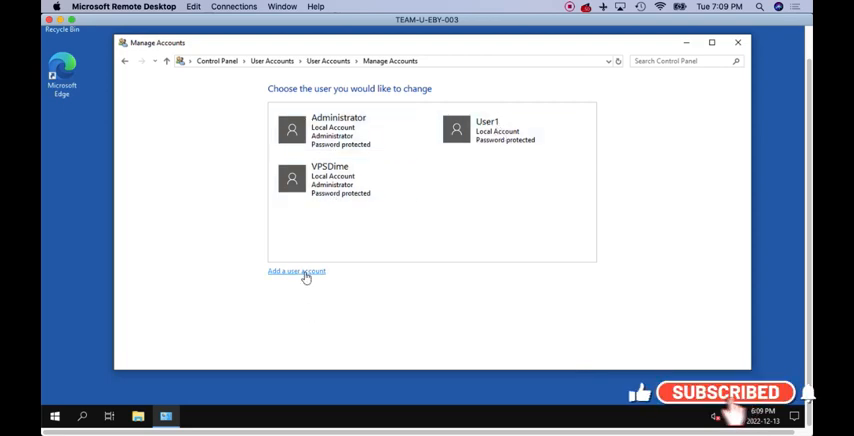
# Add a second local account named User2 with a password and hint.
pyautogui.click(296, 272)
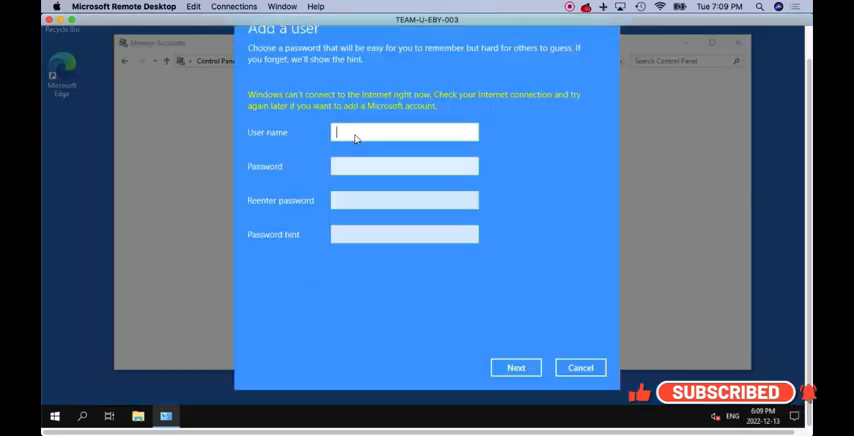
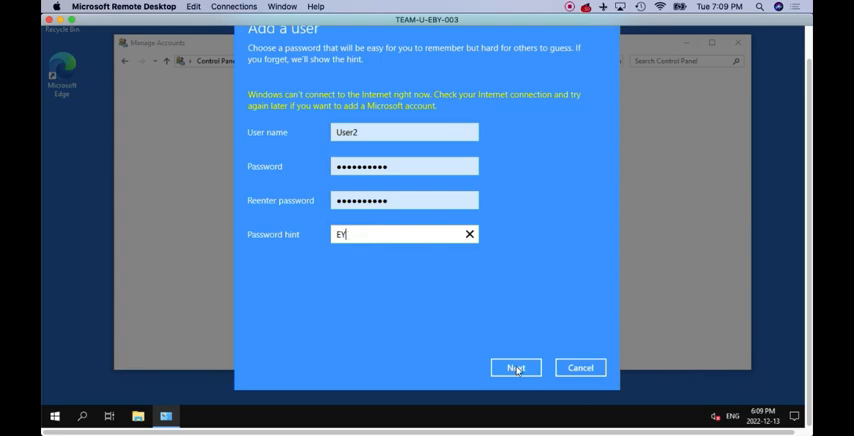
pyautogui.click(516, 368)
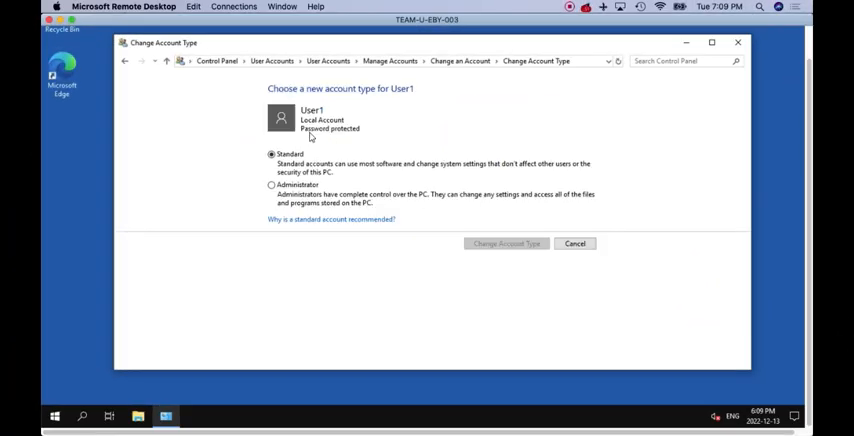
# Change User1's account type to Administrator.
pyautogui.click(272, 184)
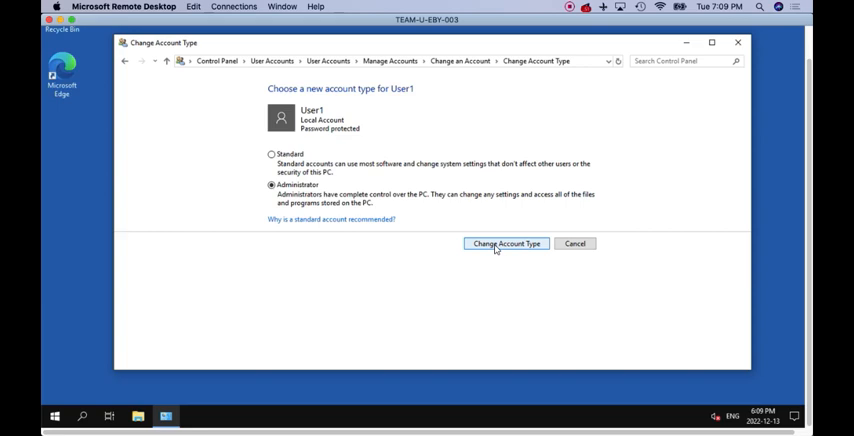
pyautogui.click(504, 244)
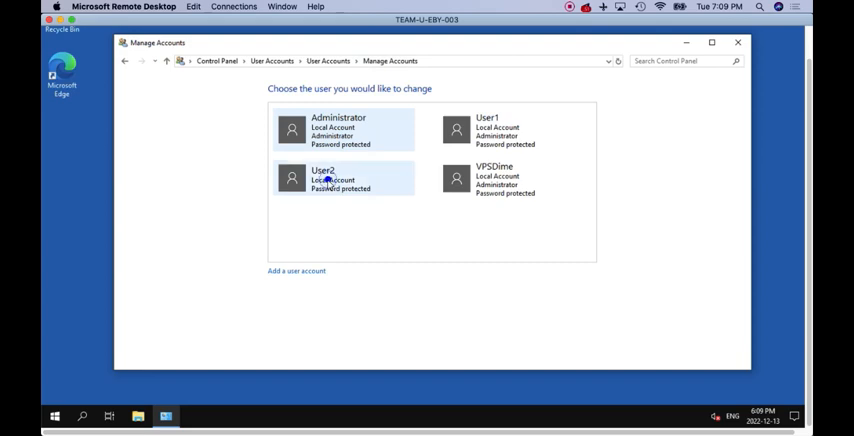
pyautogui.click(322, 178)
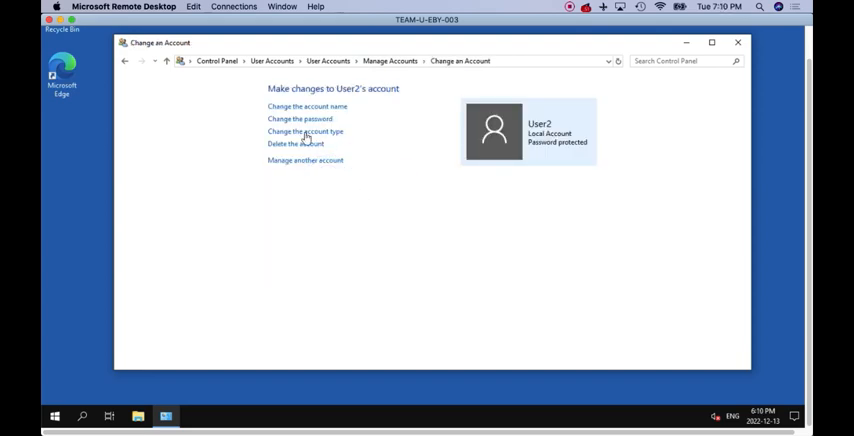
# Change User2's account type to Administrator and return to the accounts list.
pyautogui.click(304, 132)
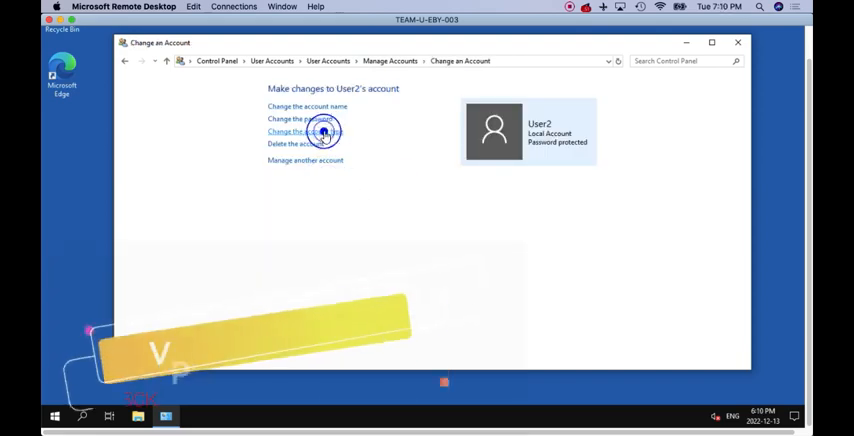
pyautogui.click(304, 132)
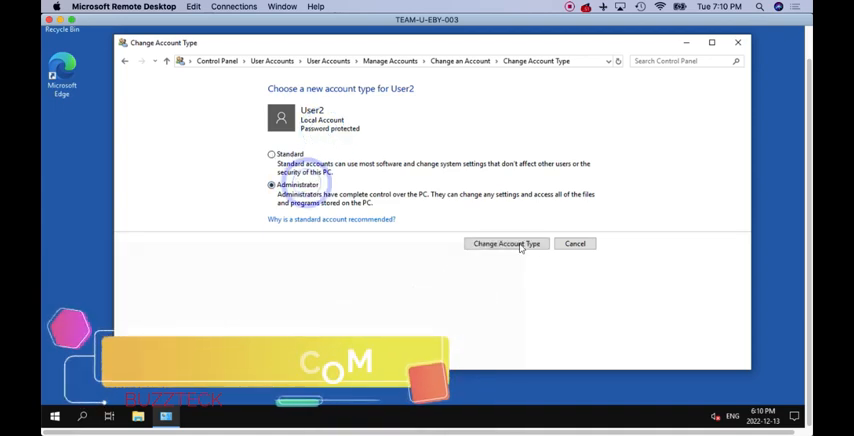
pyautogui.click(506, 244)
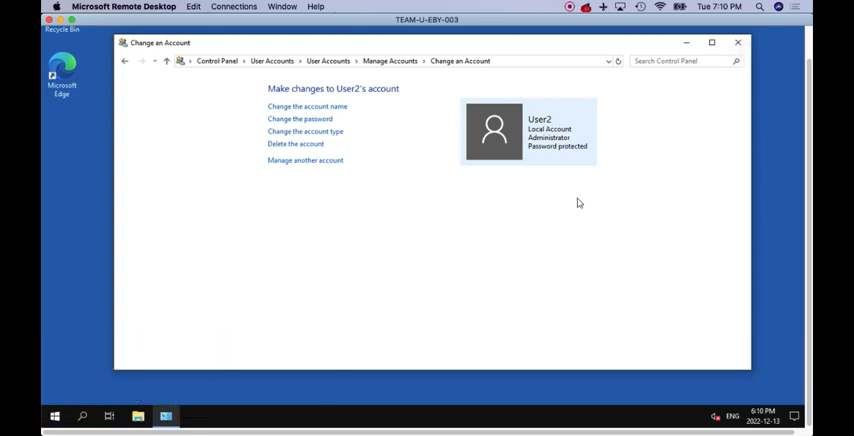
pyautogui.click(390, 60)
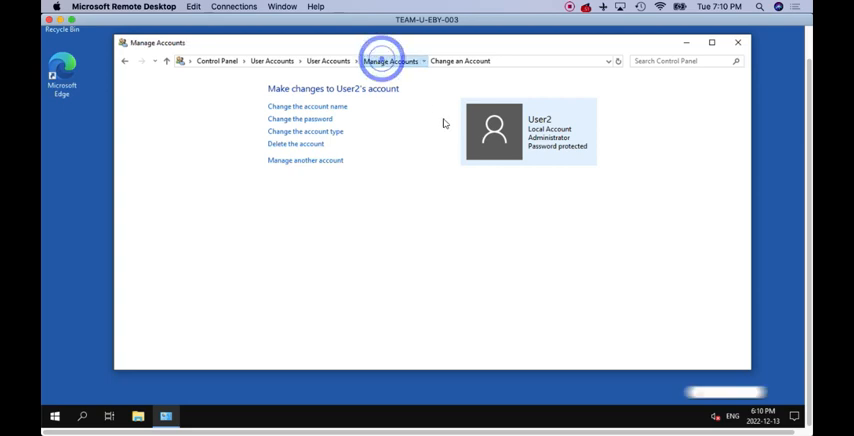